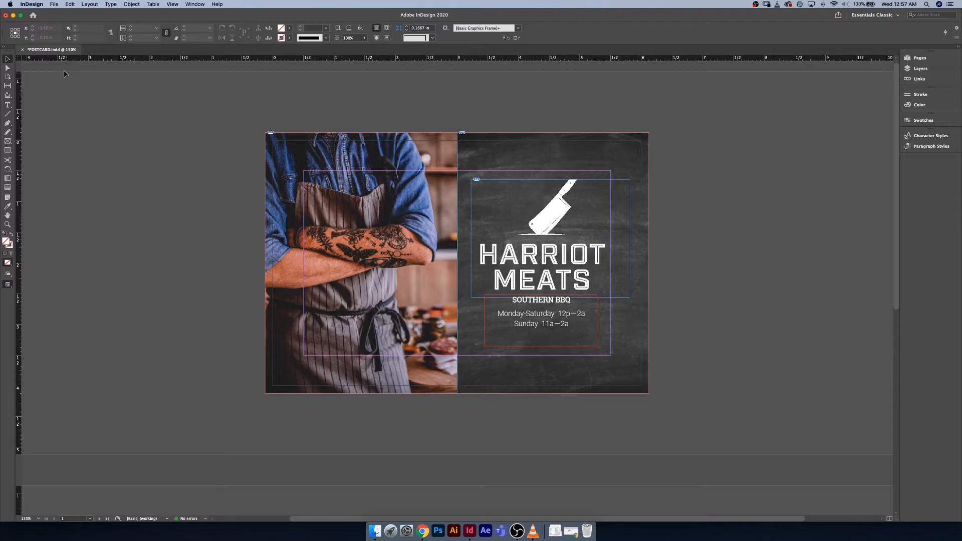
Start an Adobe PDF (Print) export of the postcard into the HARRIOT MEATS POSTCARD folder
click(54, 4)
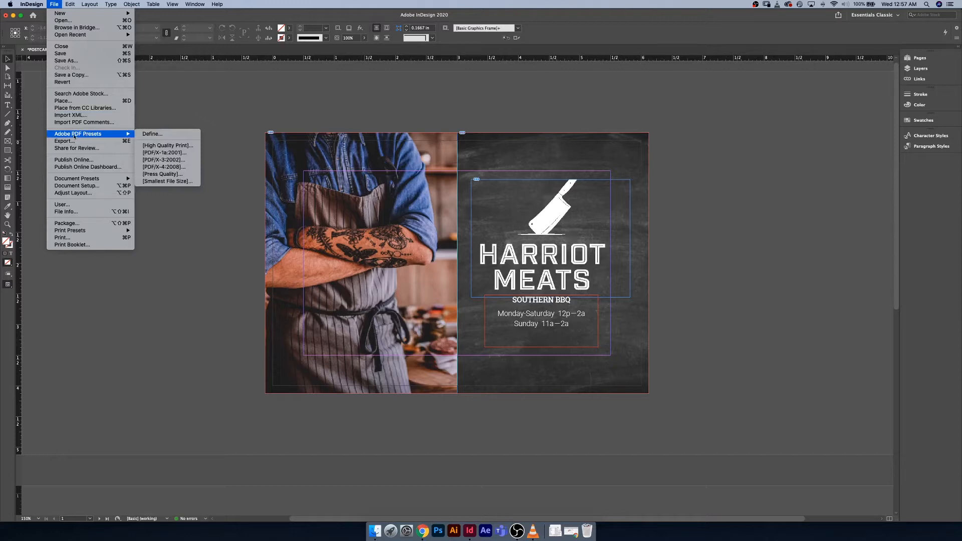
mouse_move(147, 141)
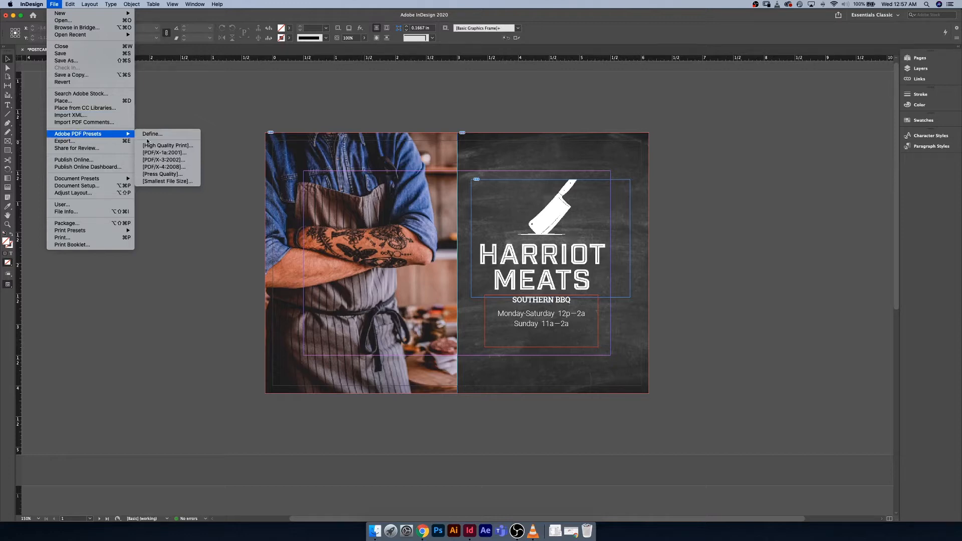
mouse_move(167, 146)
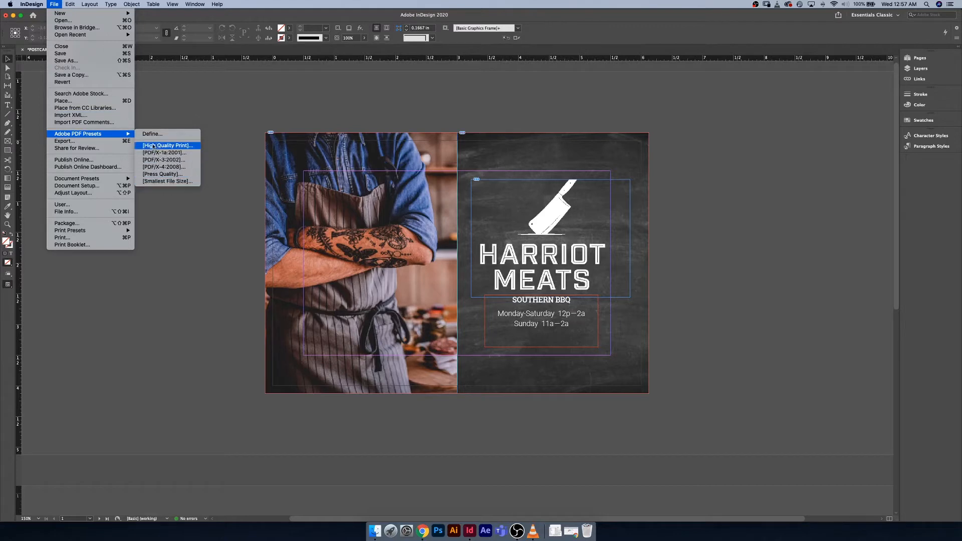
mouse_move(152, 133)
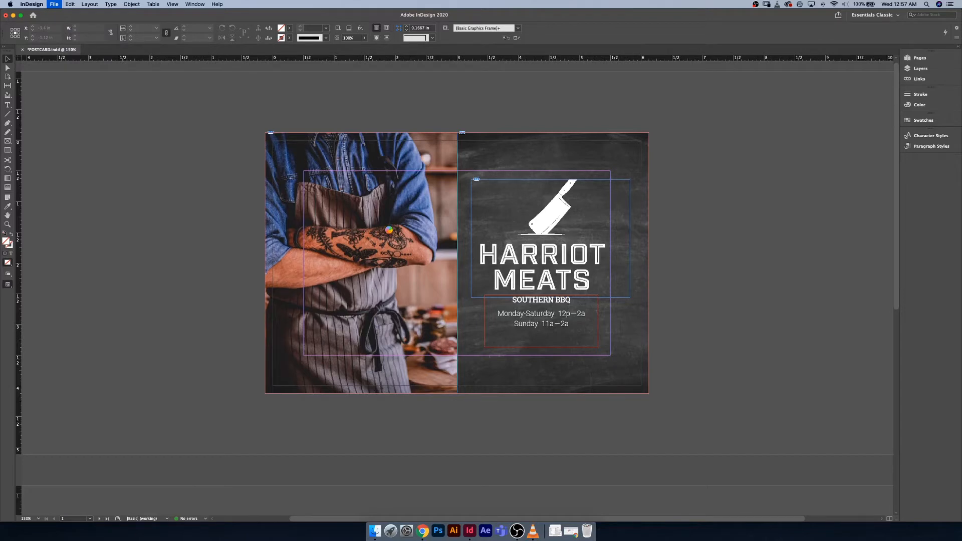
click(54, 4)
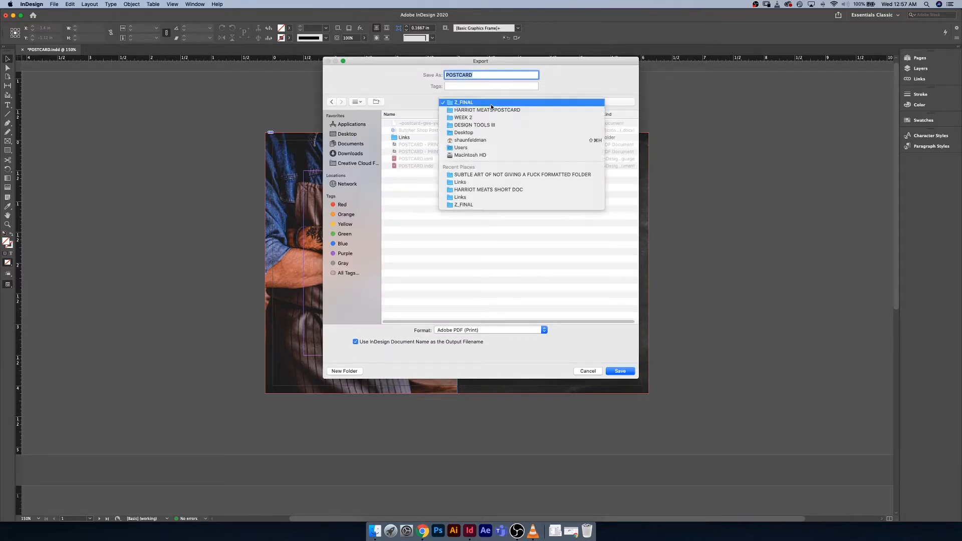
click(487, 109)
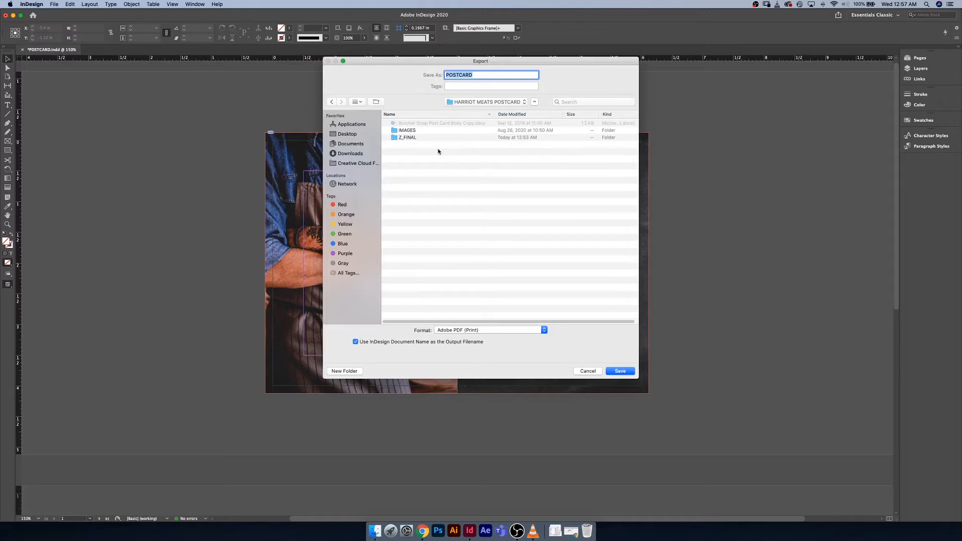
mouse_move(452, 139)
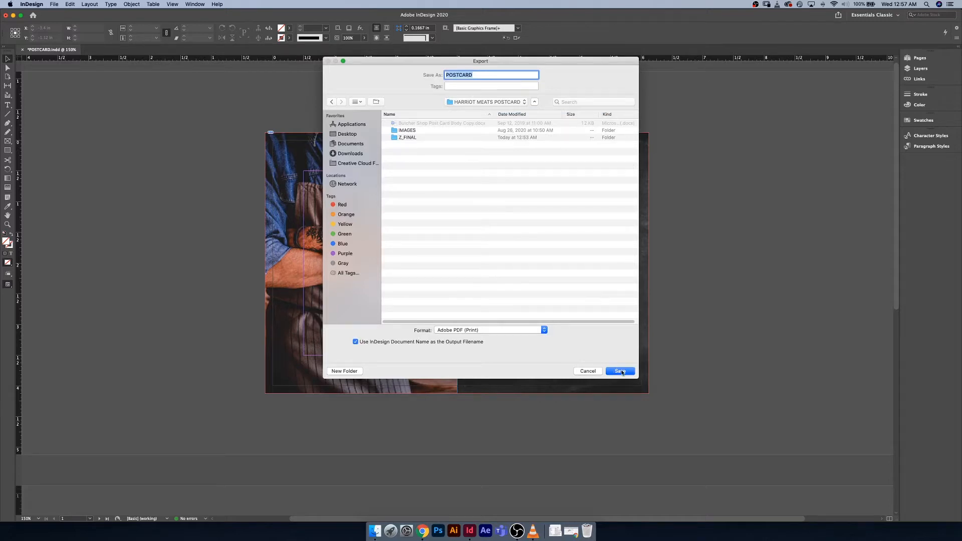
Confirm the save location and keep the High Quality Print (modified) preset in Export Adobe PDF
click(619, 371)
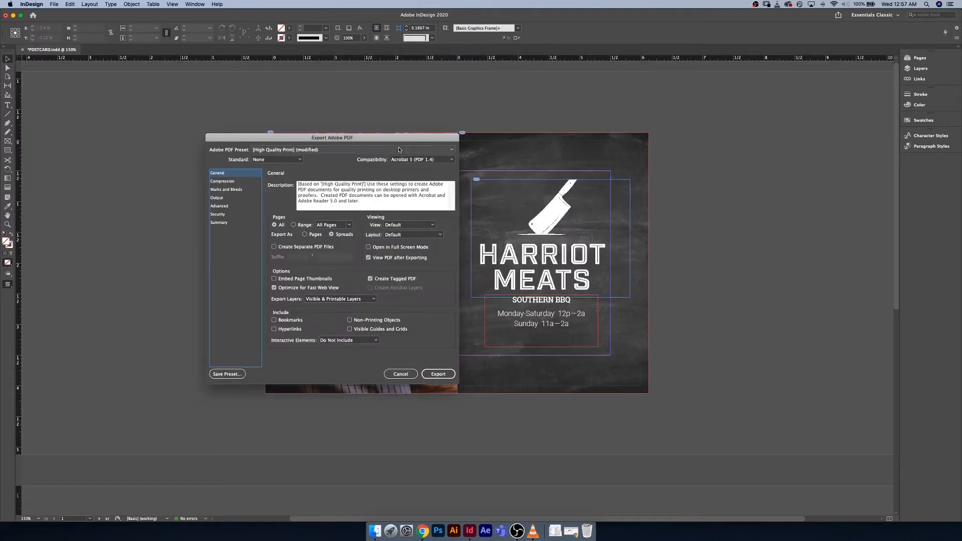
drag(332, 137, 234, 133)
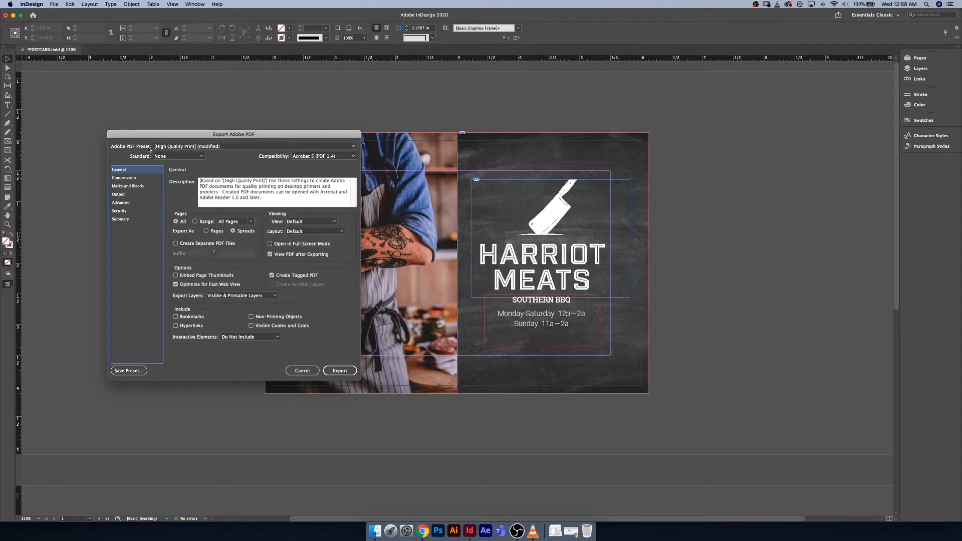
click(353, 146)
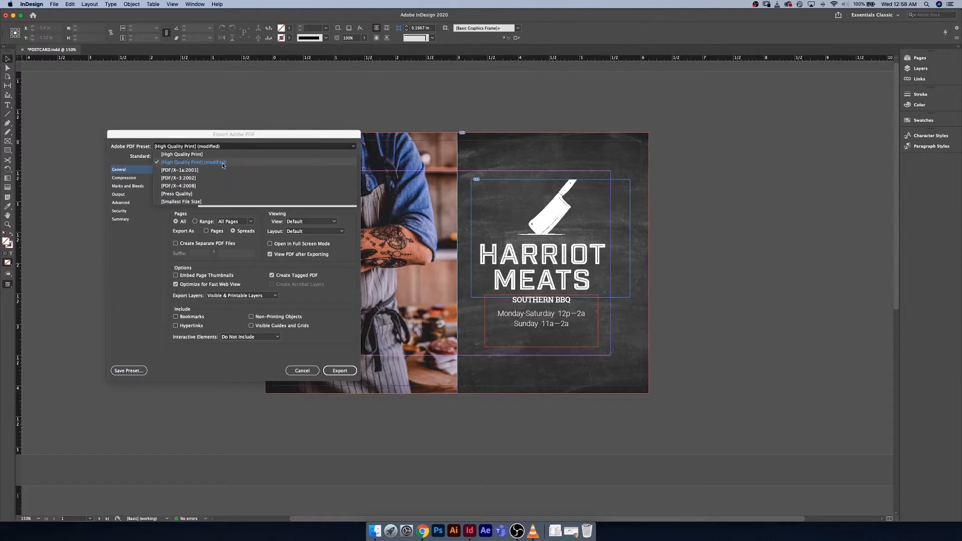
click(193, 162)
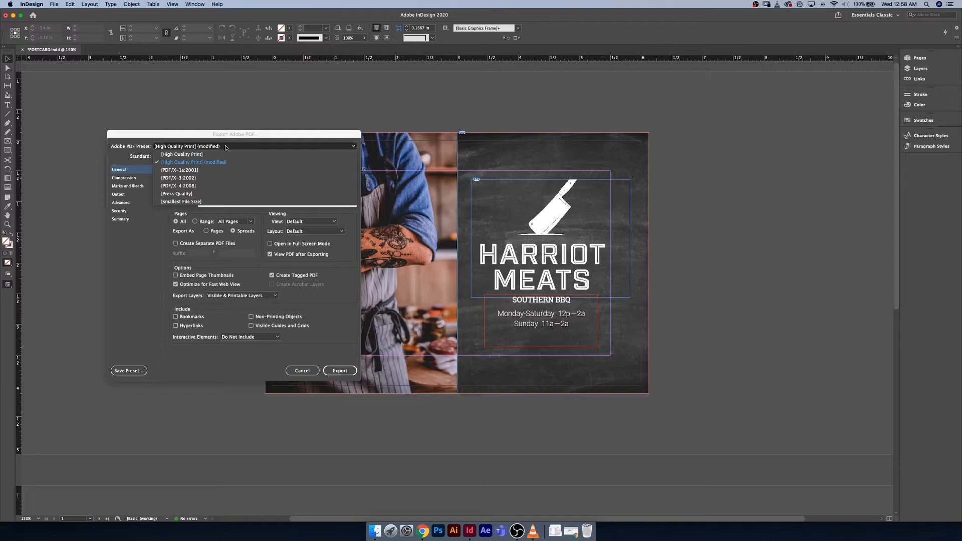
click(193, 162)
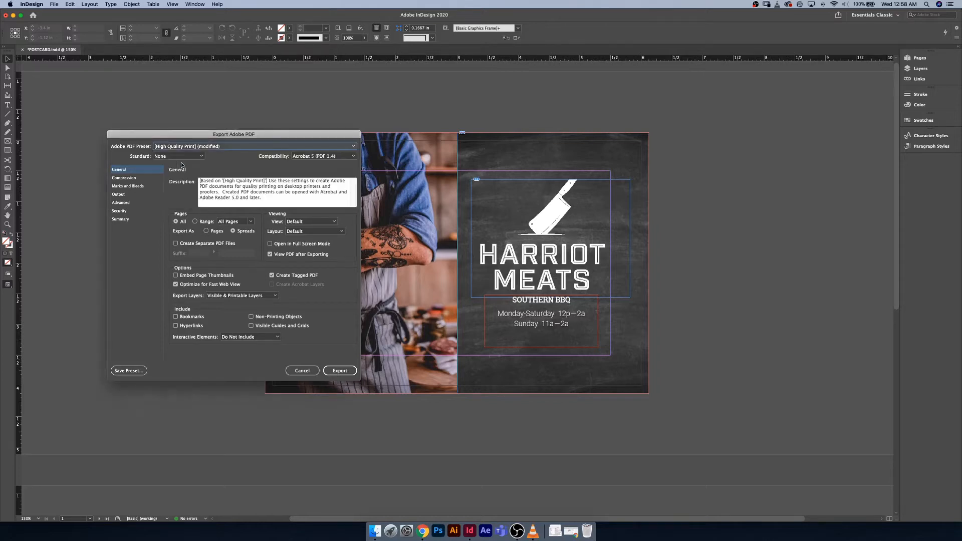
mouse_move(211, 229)
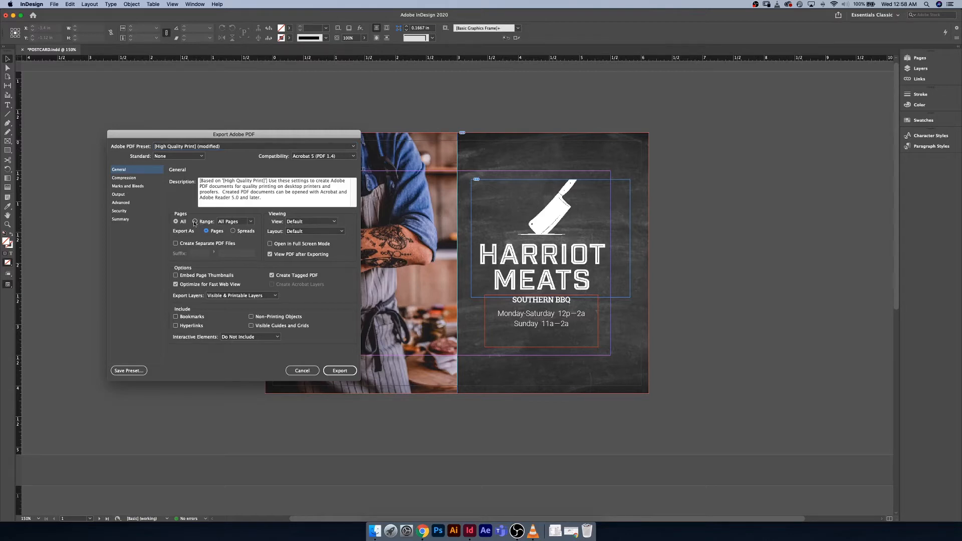
click(235, 222)
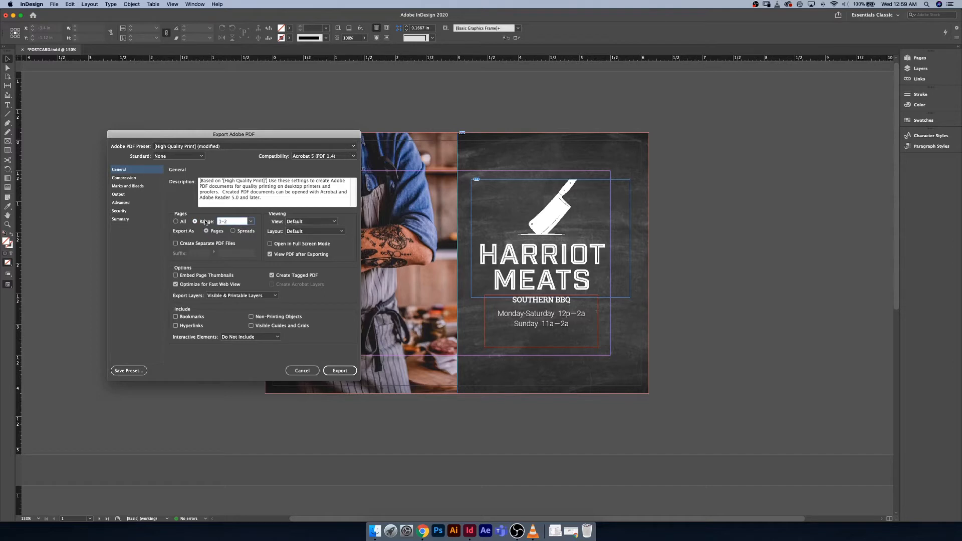
click(176, 221)
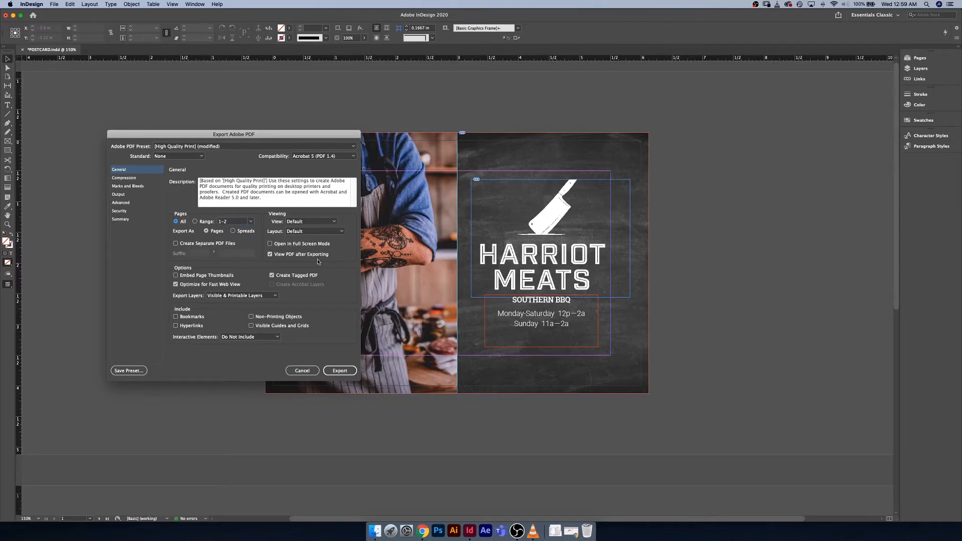
mouse_move(278, 261)
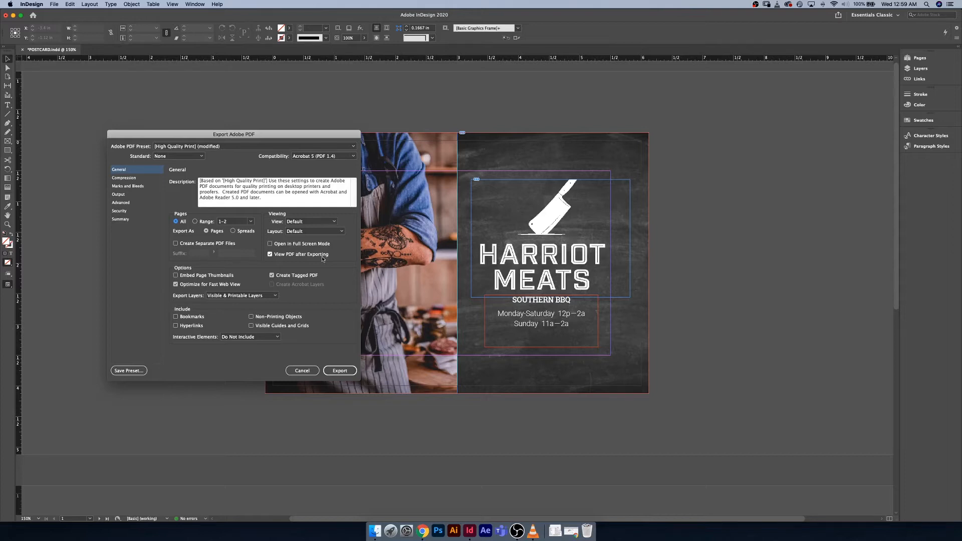
mouse_move(280, 254)
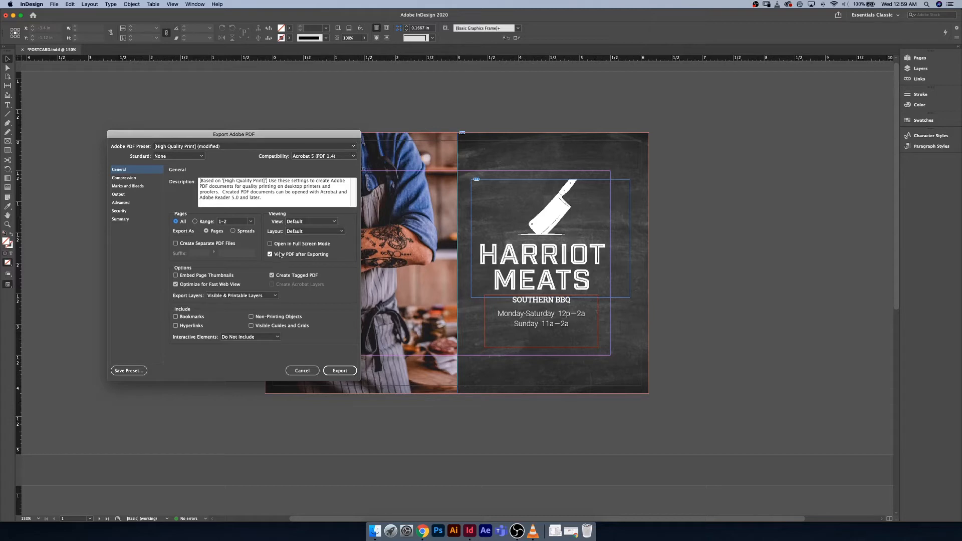
mouse_move(278, 256)
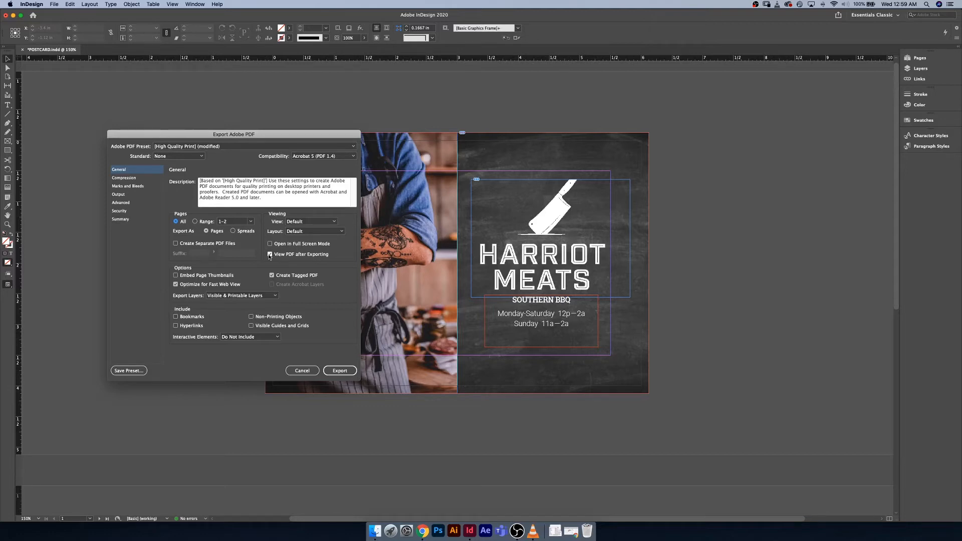
mouse_move(190, 285)
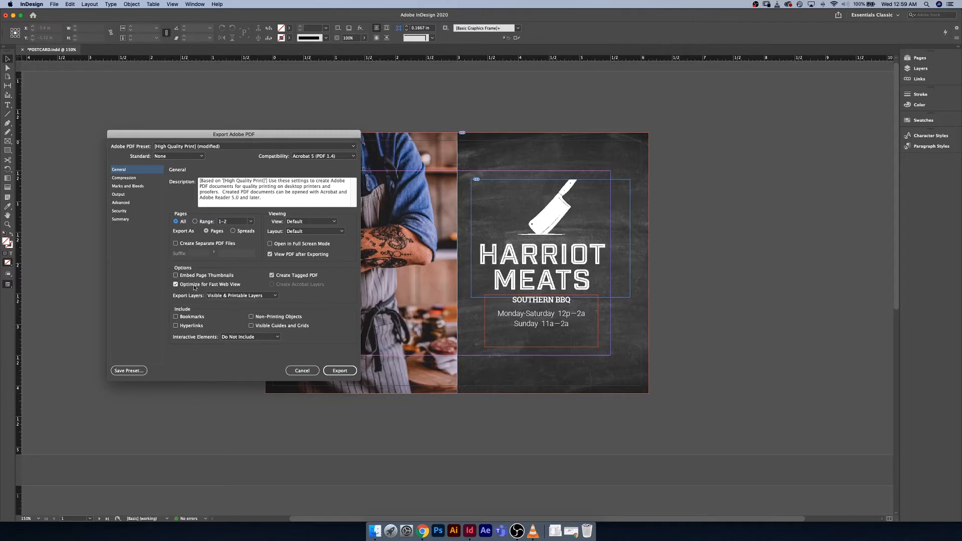
mouse_move(219, 288)
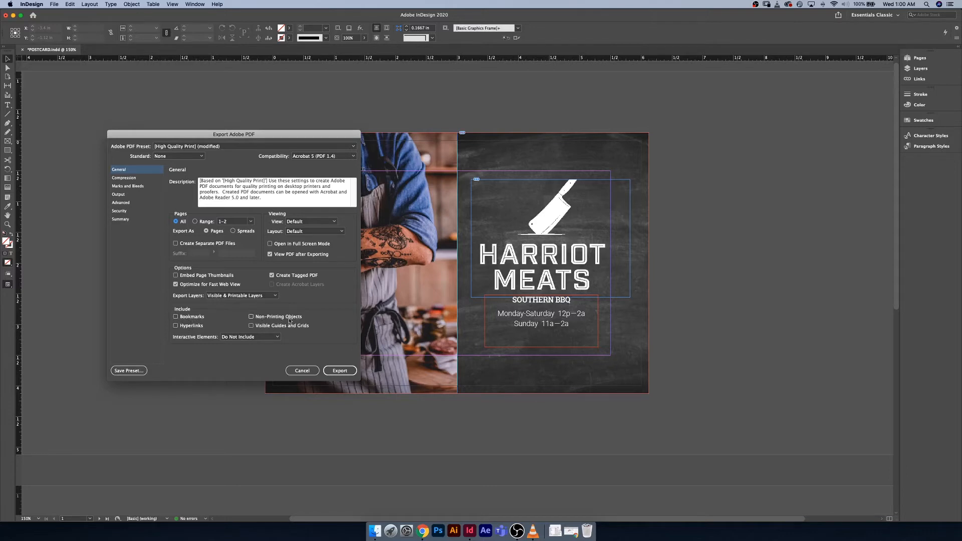
mouse_move(314, 319)
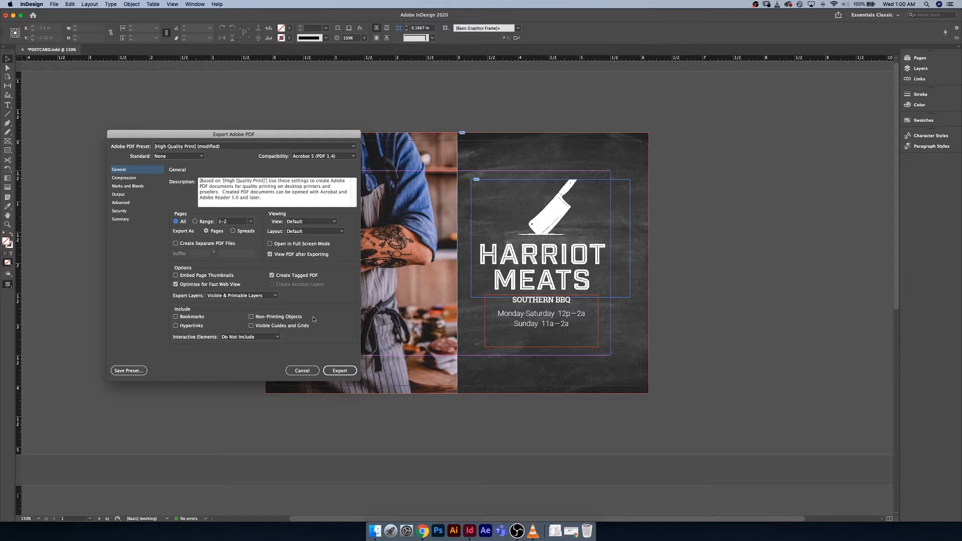
mouse_move(246, 328)
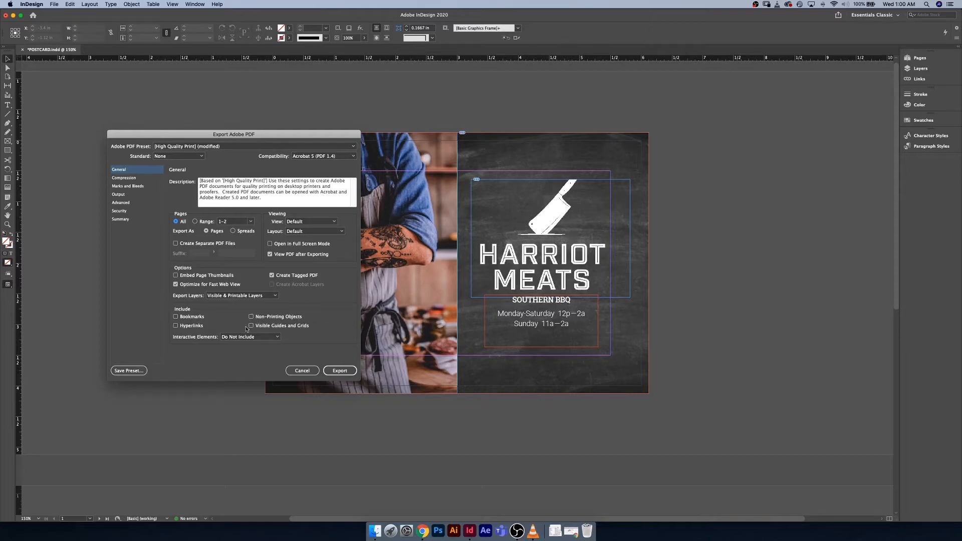
mouse_move(234, 321)
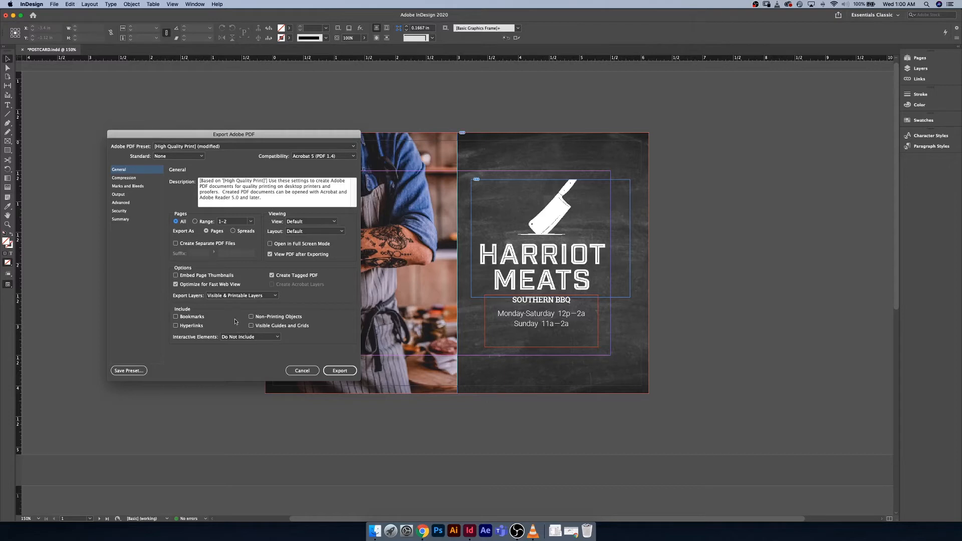
Review compression, switch to Smallest File Size, then return to the unmodified High Quality Print preset
click(124, 179)
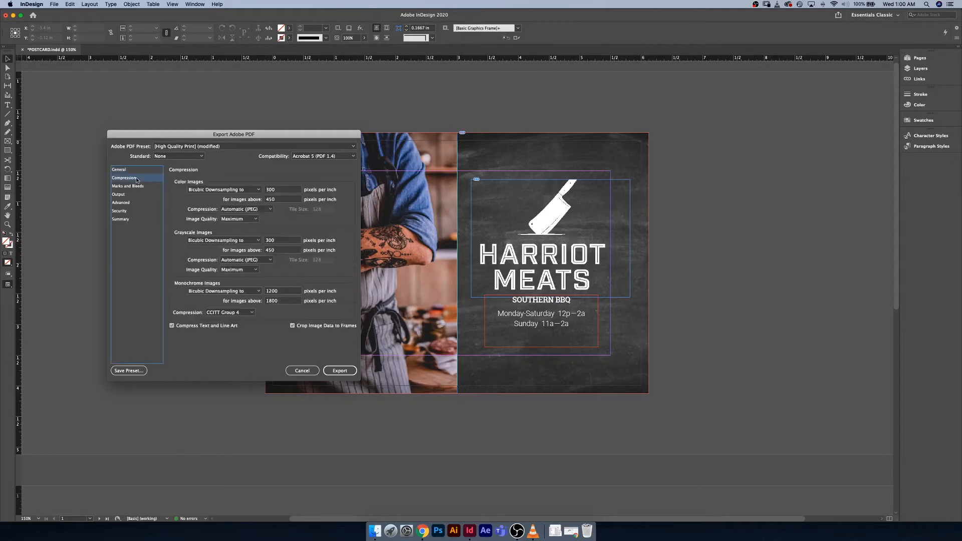
mouse_move(144, 177)
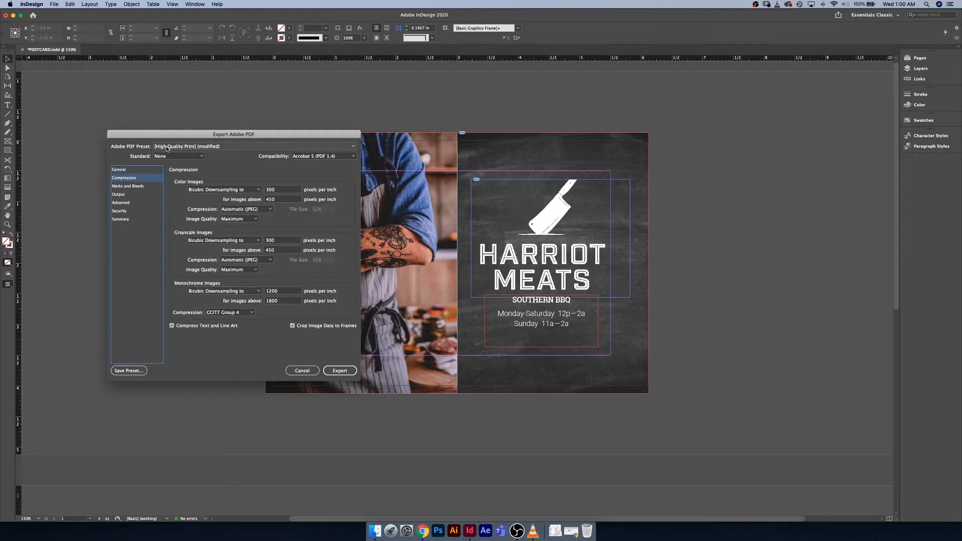
mouse_move(193, 190)
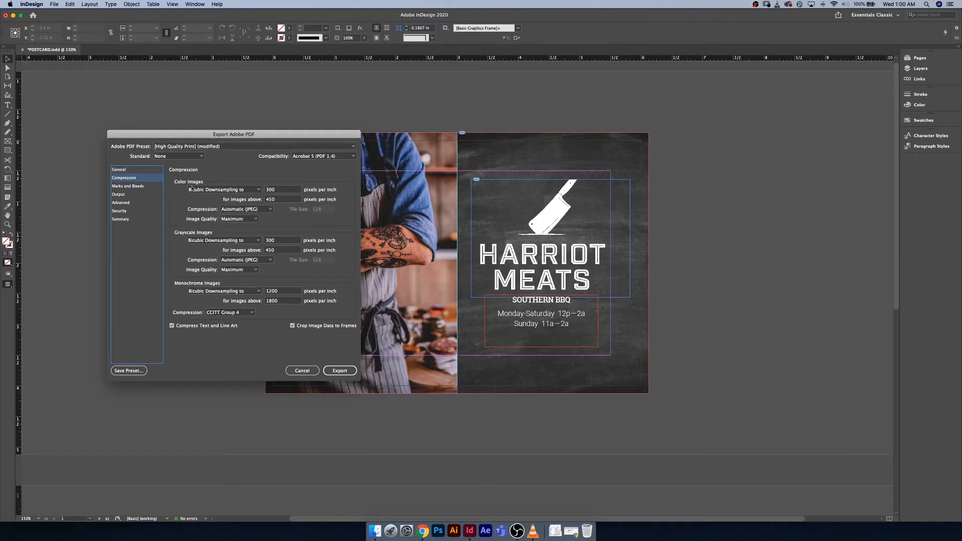
mouse_move(246, 169)
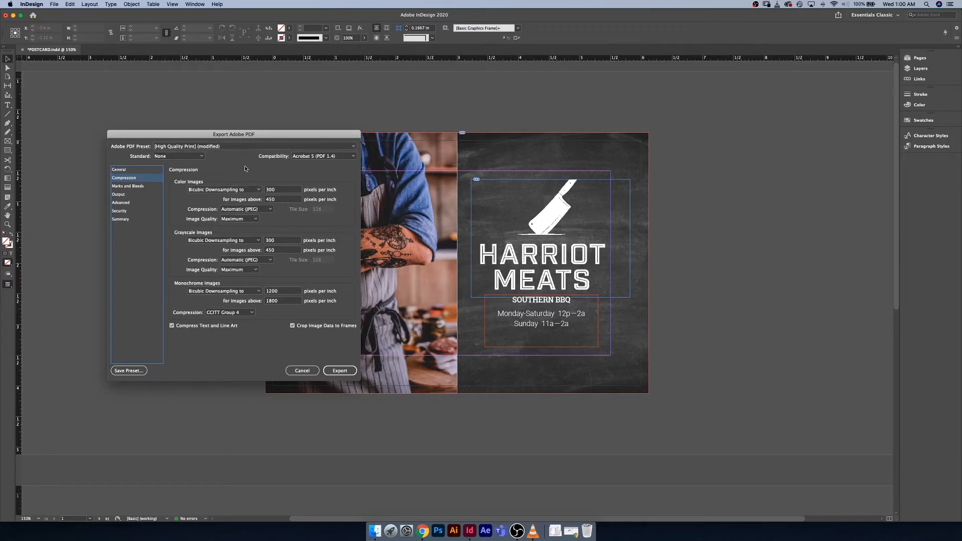
mouse_move(294, 186)
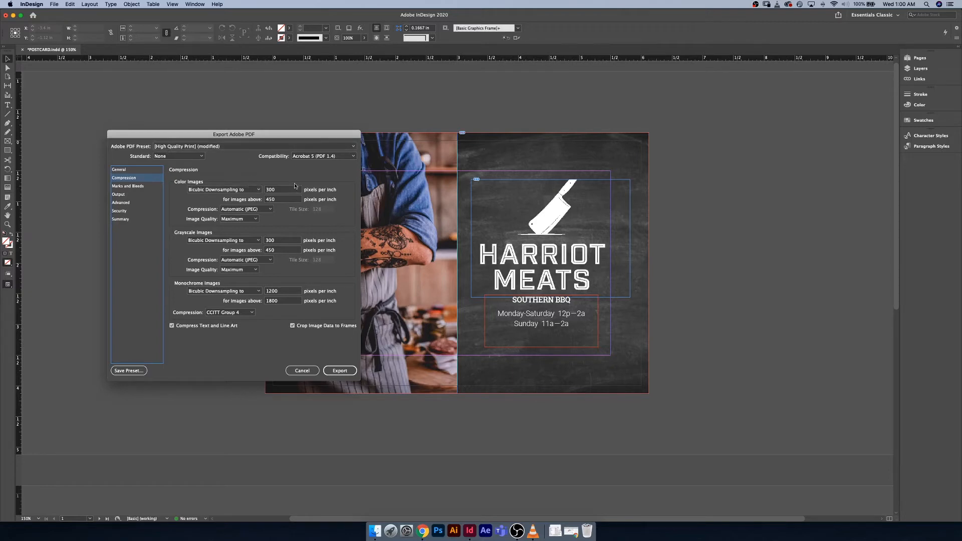
mouse_move(283, 191)
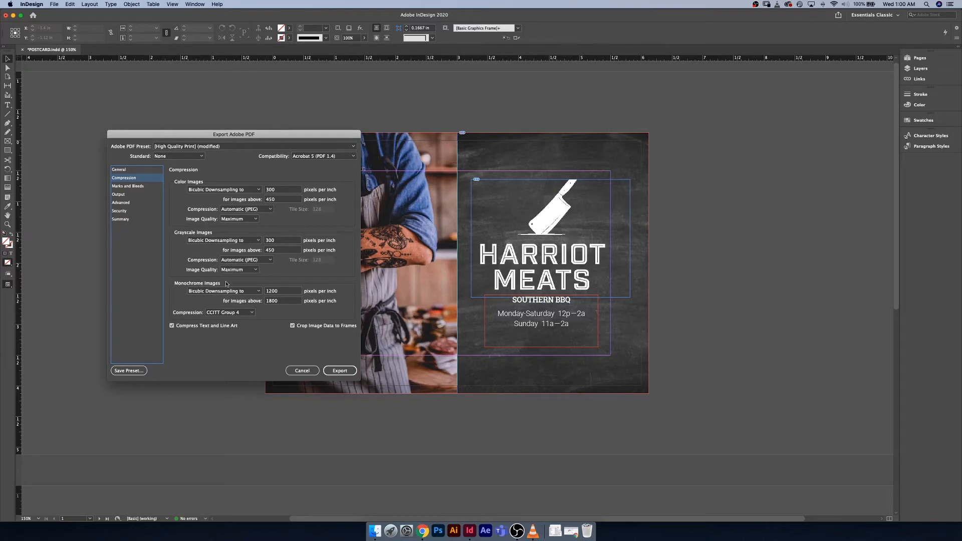
mouse_move(279, 289)
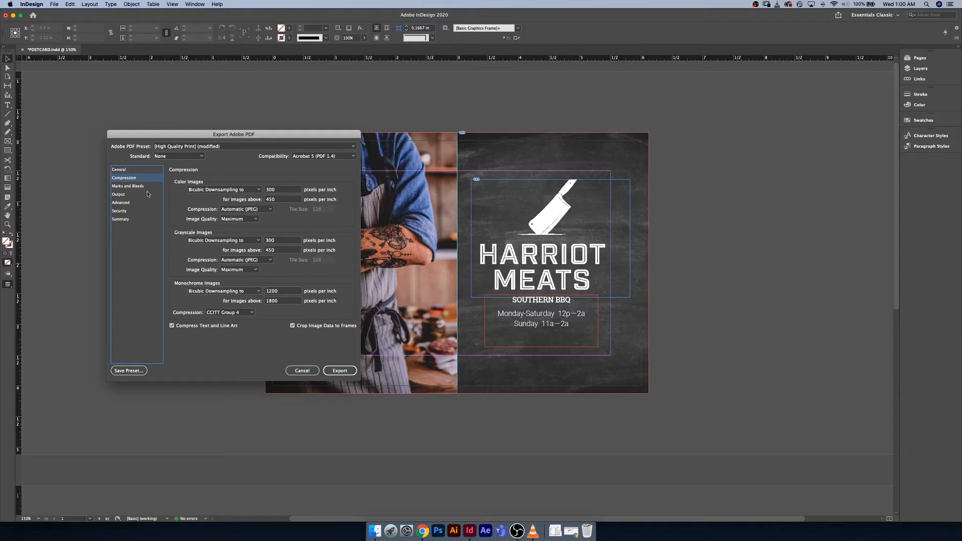
click(353, 147)
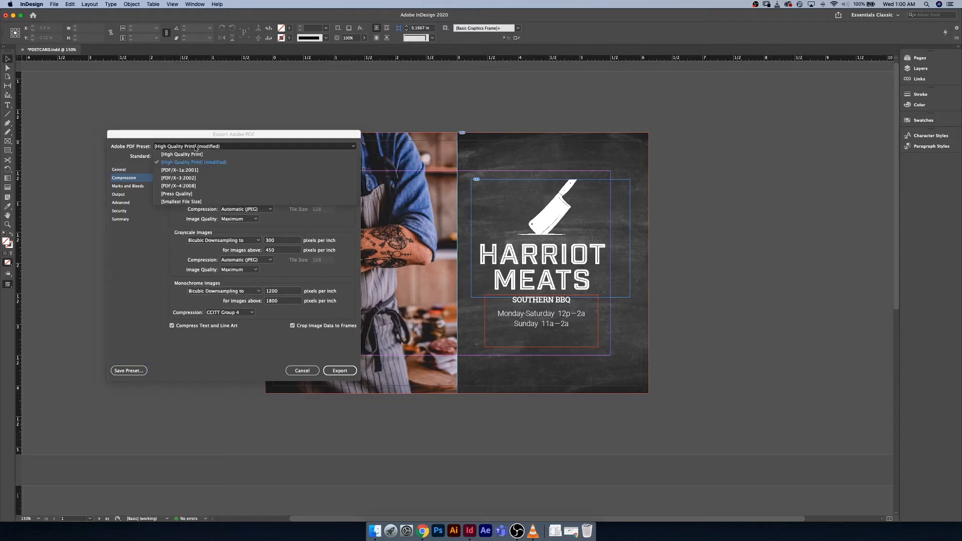
click(180, 201)
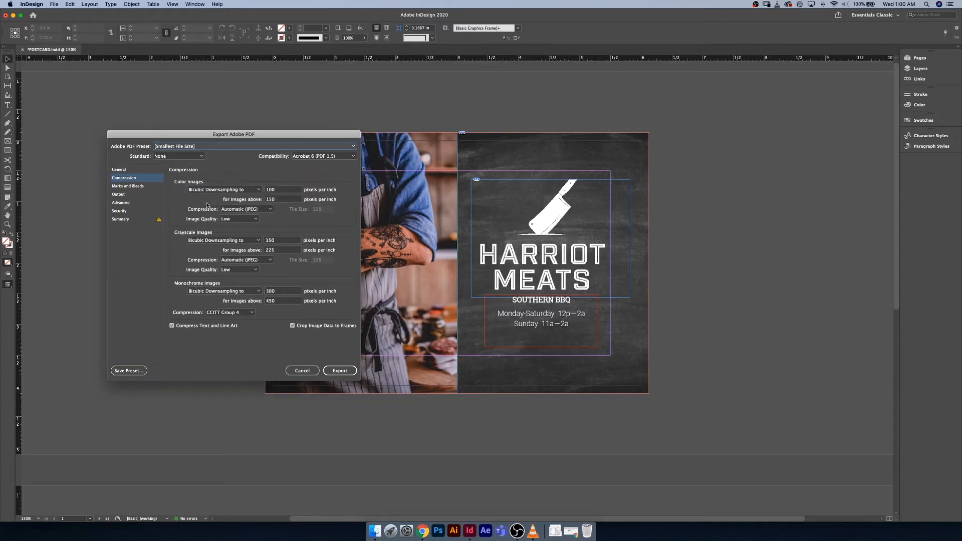
mouse_move(279, 191)
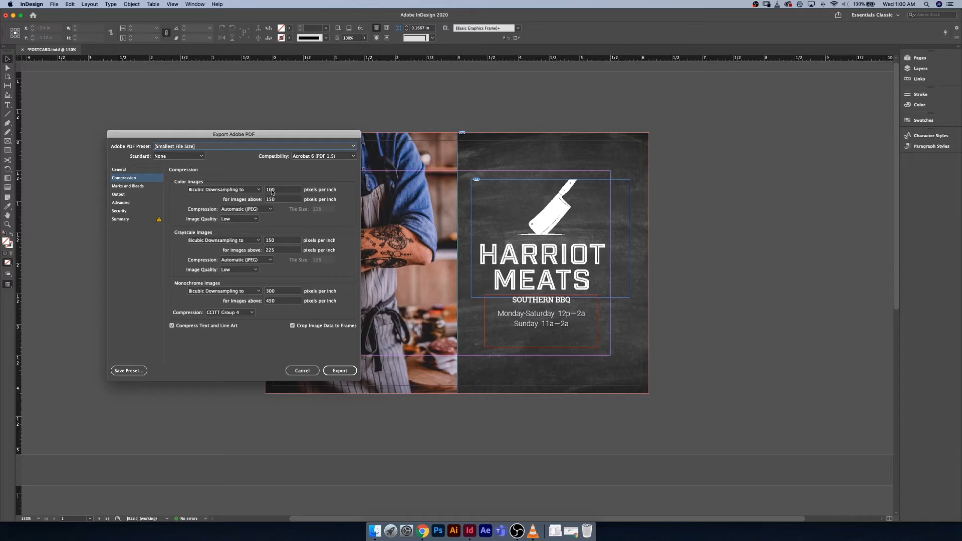
mouse_move(240, 176)
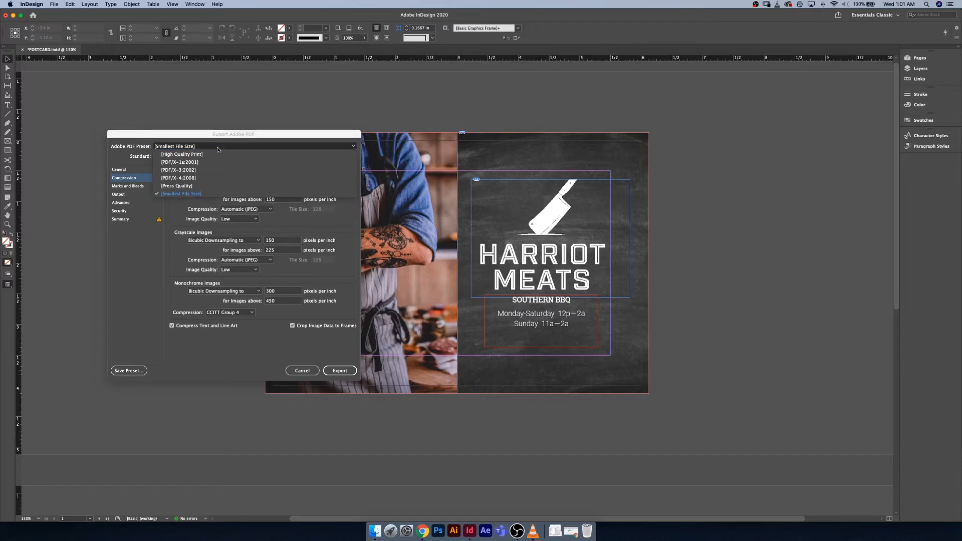
click(182, 155)
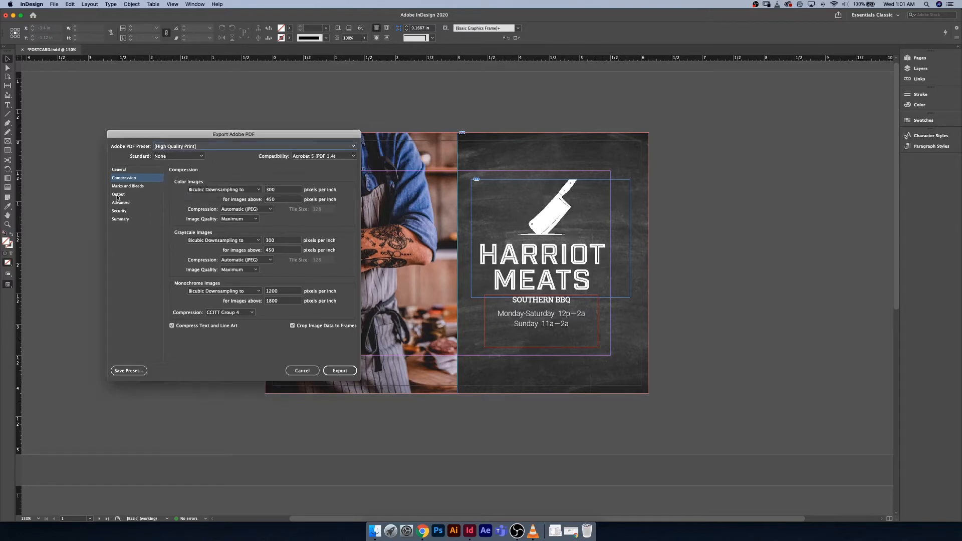
Enable crop, bleed and registration marks, color bars, page information and document bleed settings
click(128, 187)
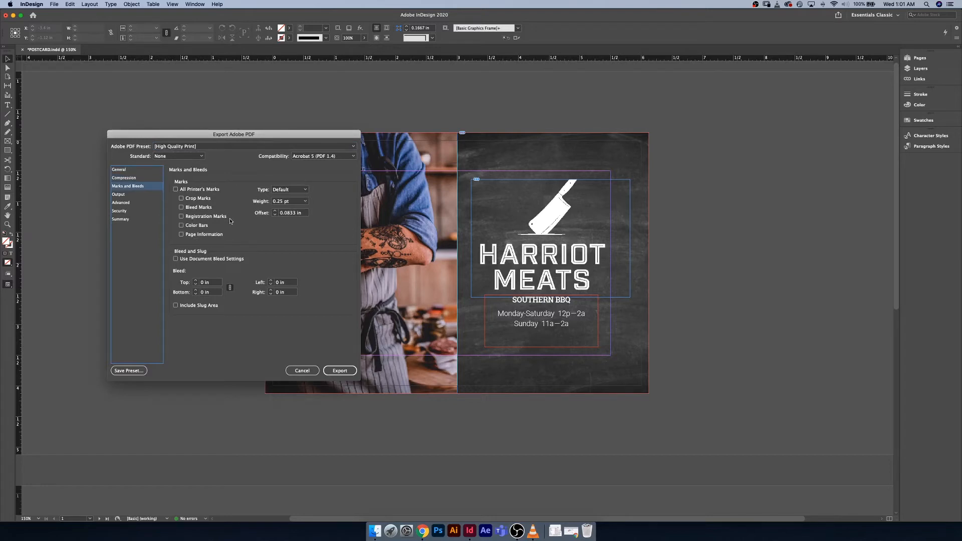
click(176, 190)
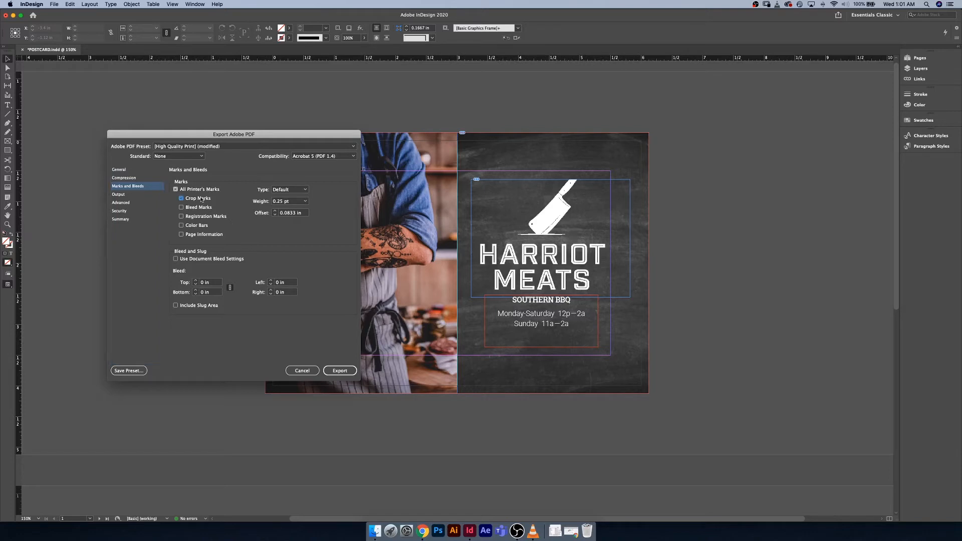
click(181, 198)
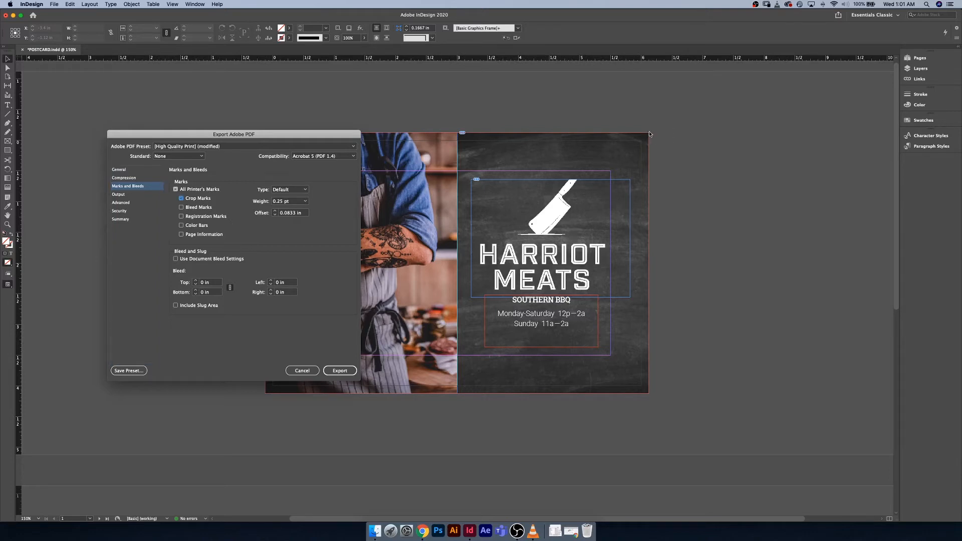
mouse_move(663, 133)
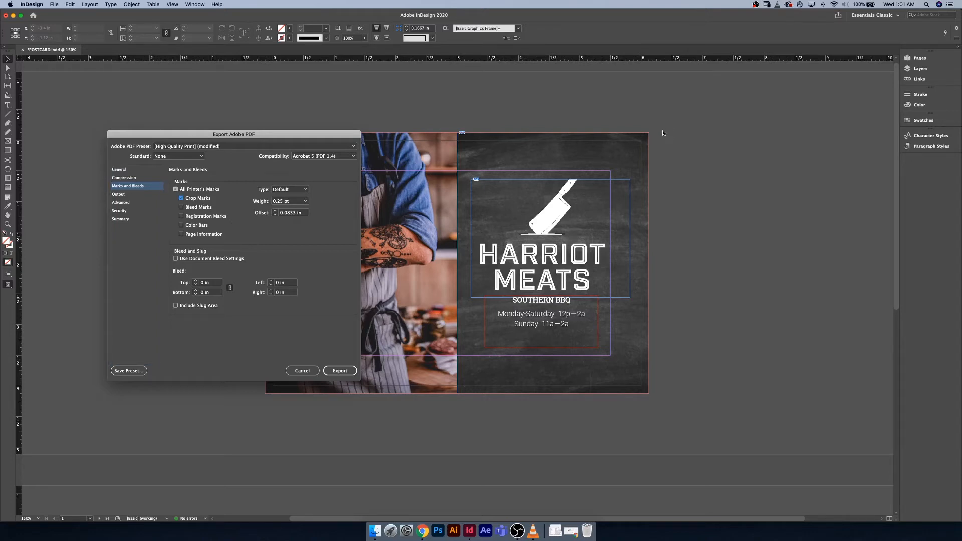
mouse_move(263, 181)
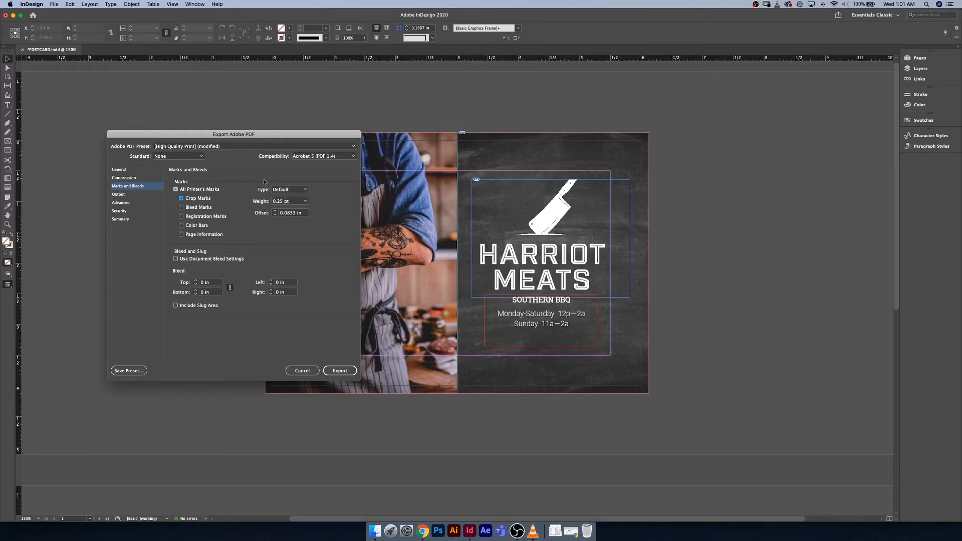
click(181, 206)
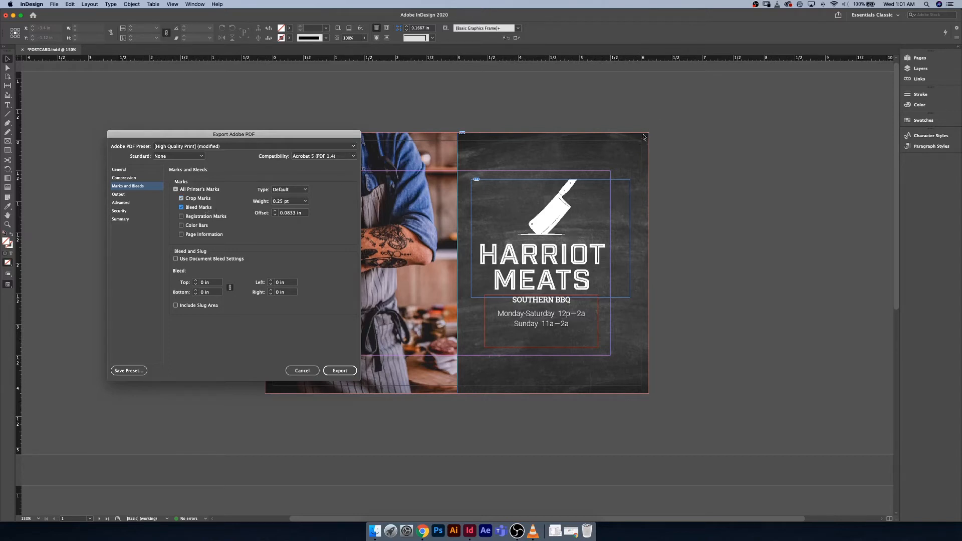
mouse_move(327, 196)
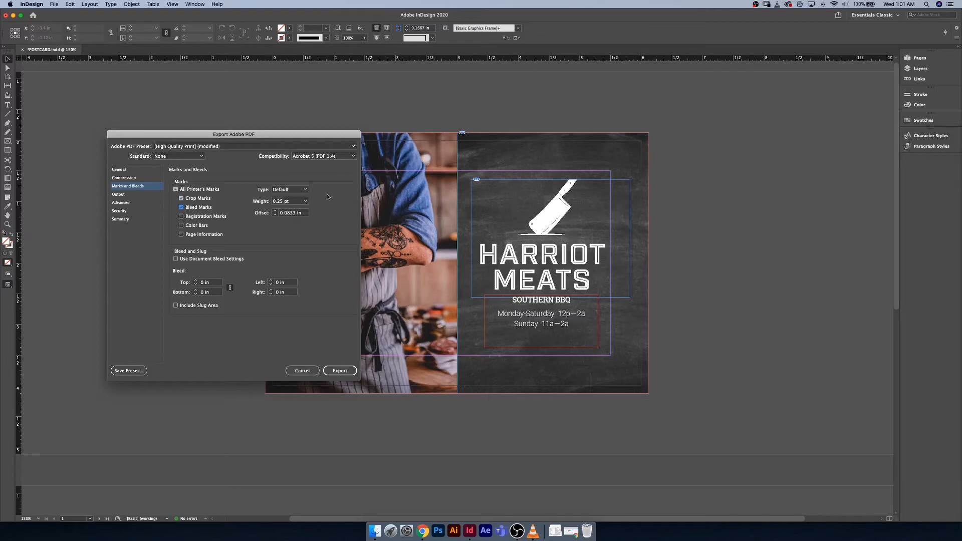
click(182, 216)
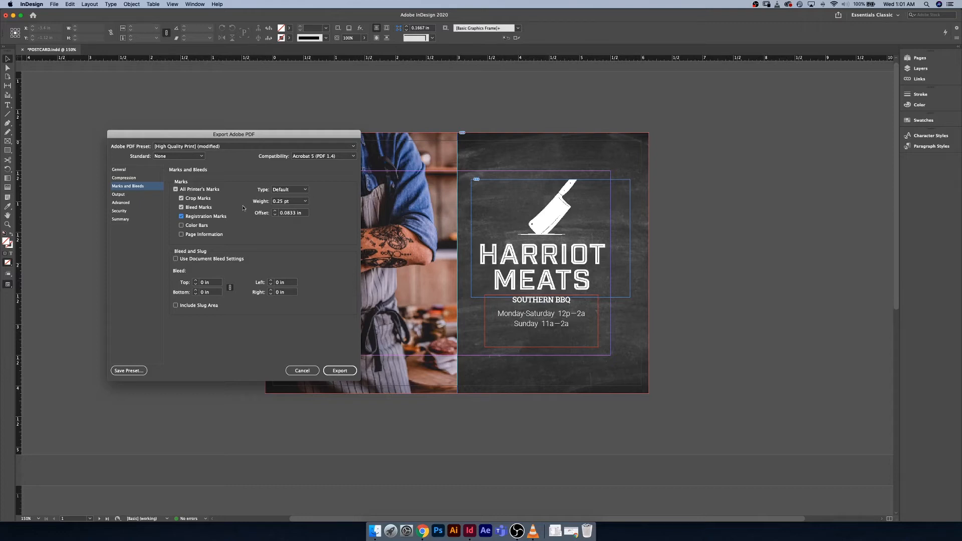
click(181, 226)
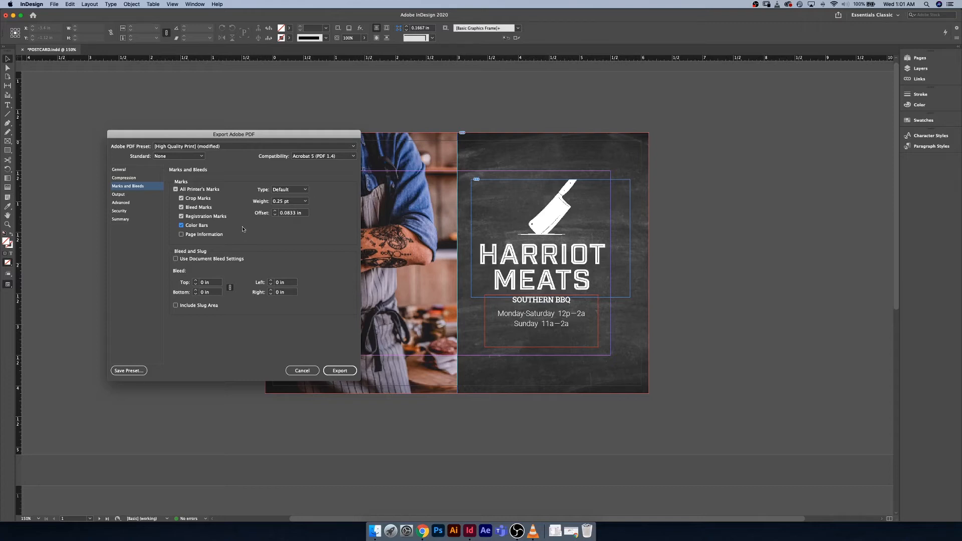
click(182, 235)
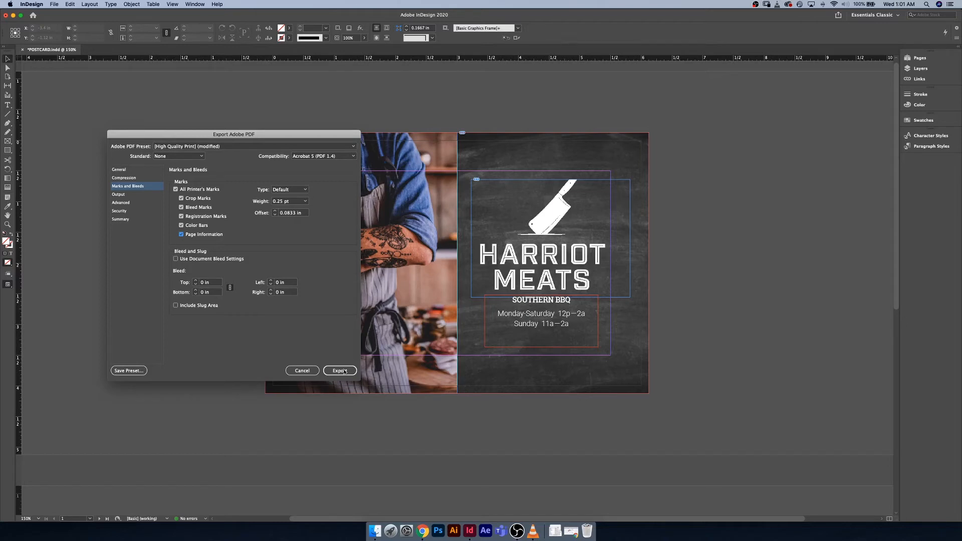
mouse_move(352, 404)
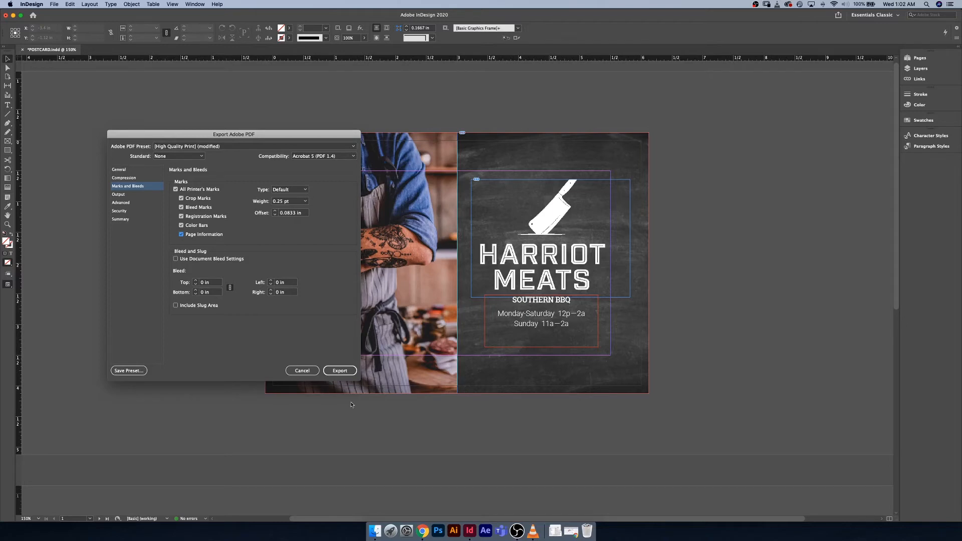
mouse_move(281, 232)
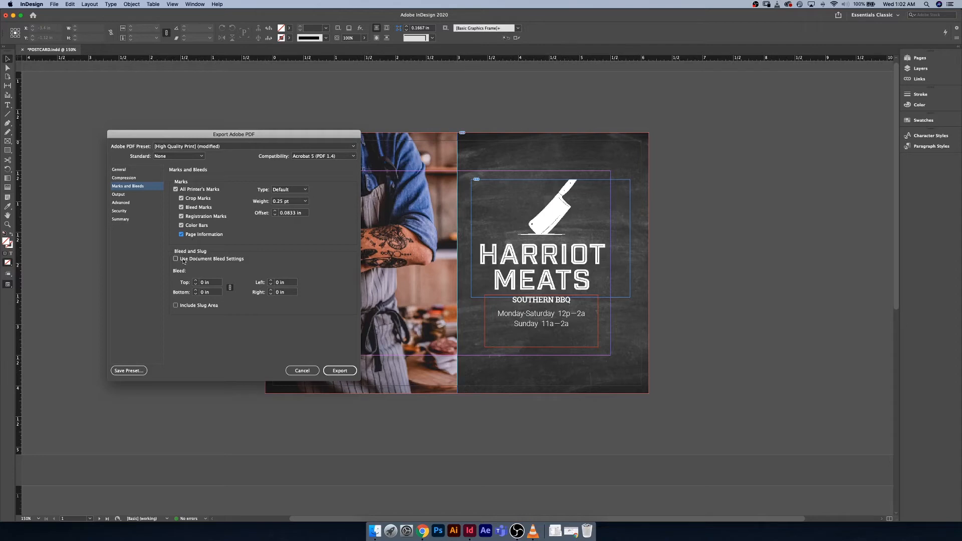
click(175, 259)
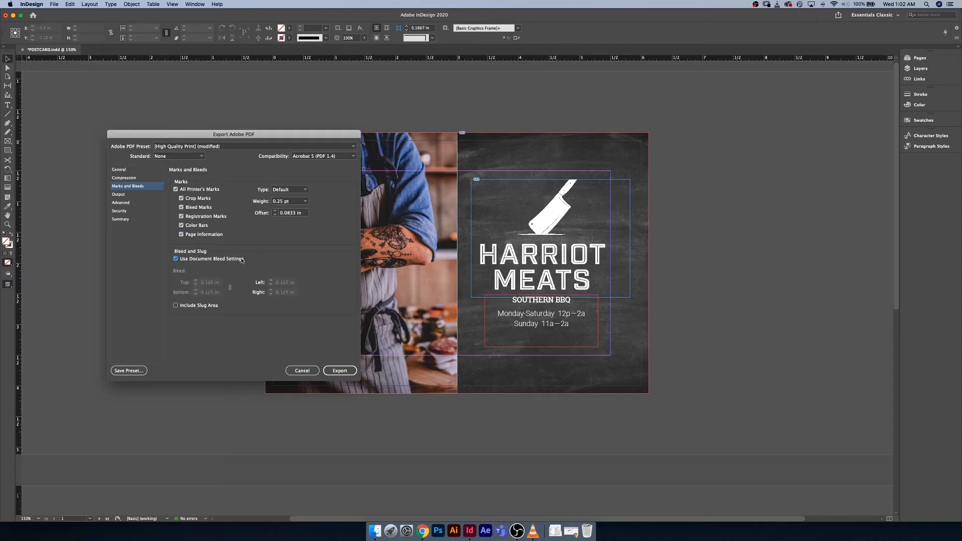
mouse_move(261, 261)
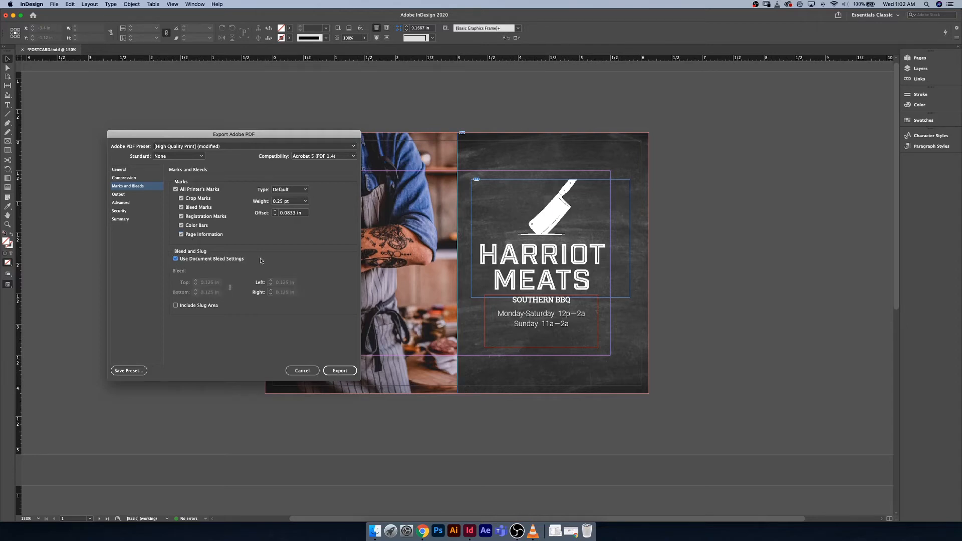
mouse_move(196, 263)
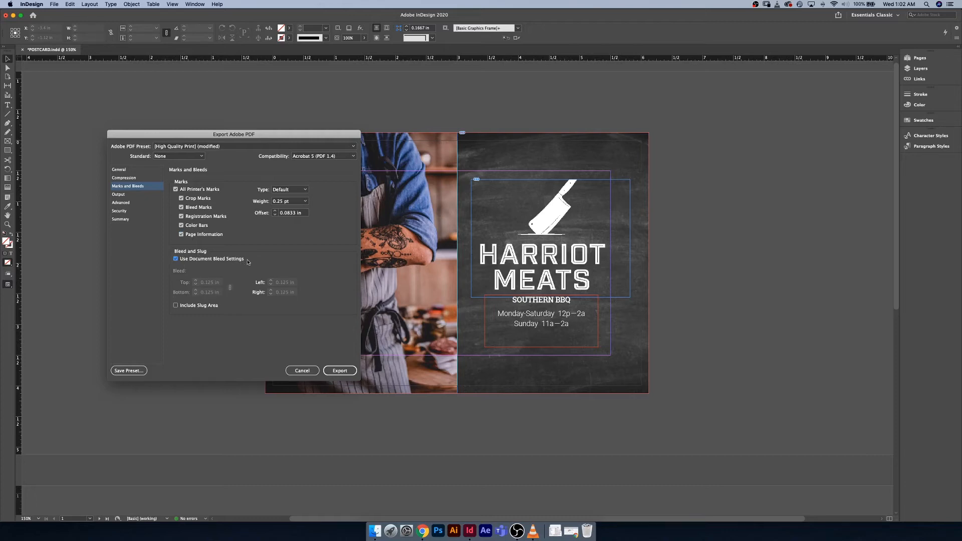
mouse_move(138, 197)
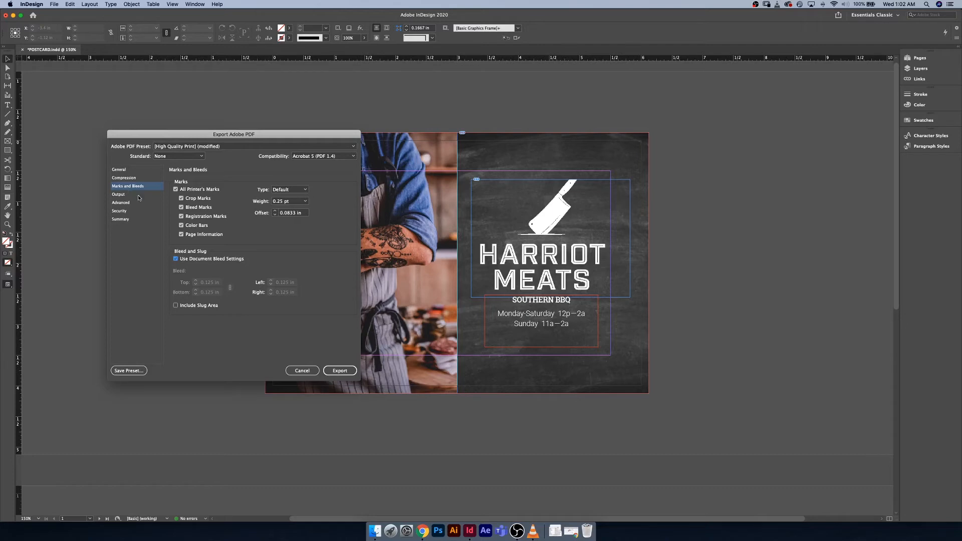
Review the Output color conversion and Security options unchanged, then view the export Summary
click(118, 195)
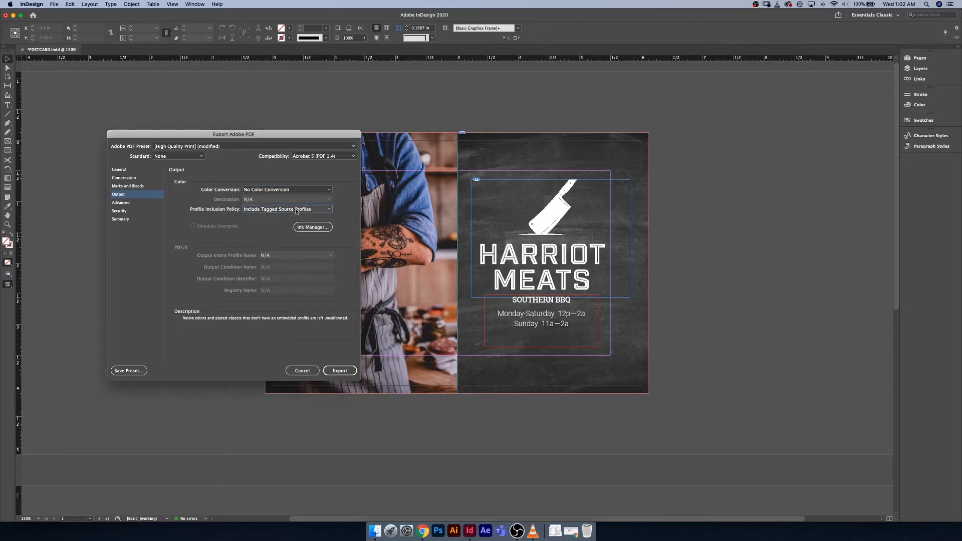
mouse_move(240, 226)
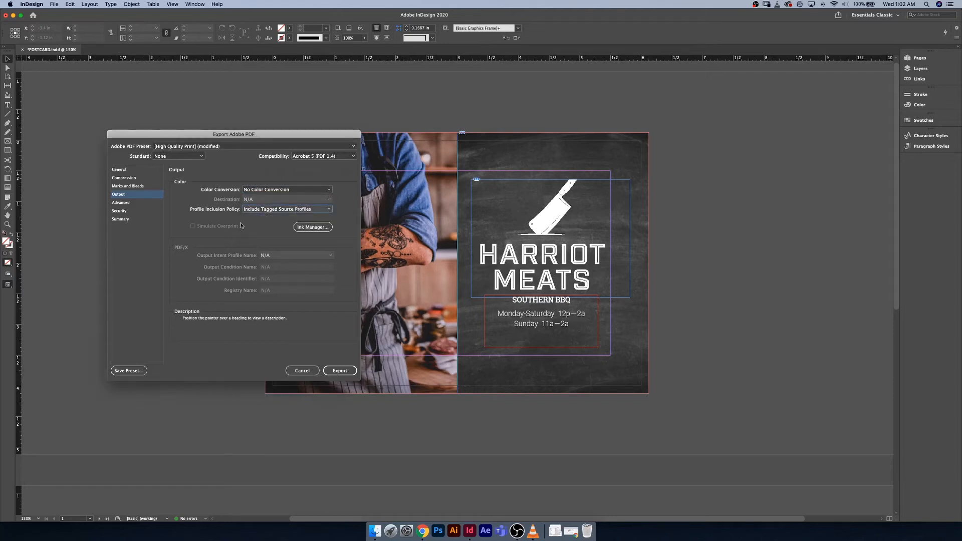
mouse_move(215, 215)
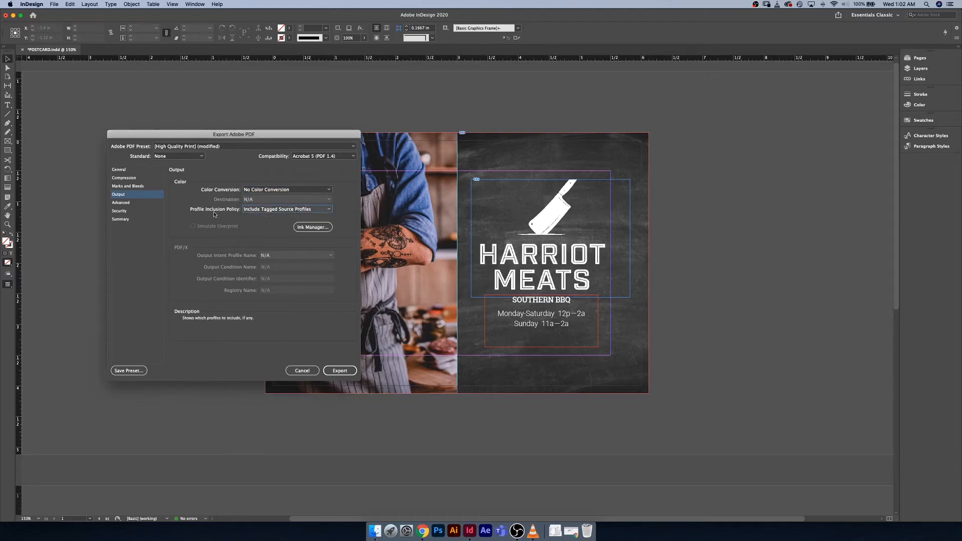
click(287, 189)
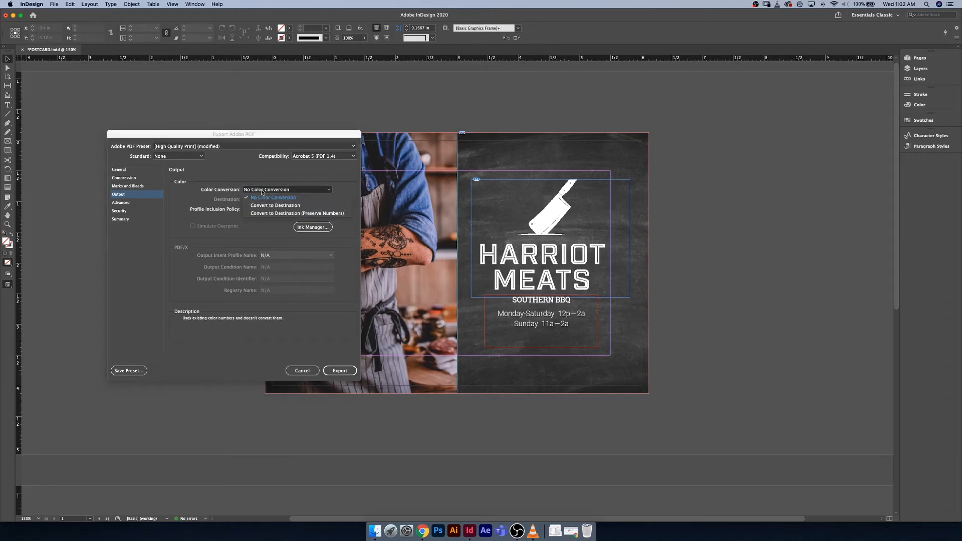
click(121, 203)
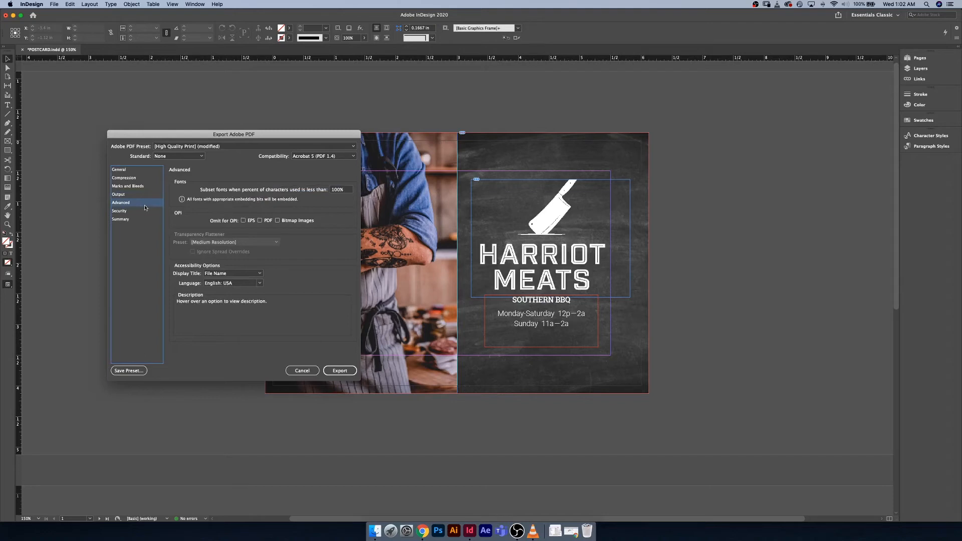
mouse_move(232, 283)
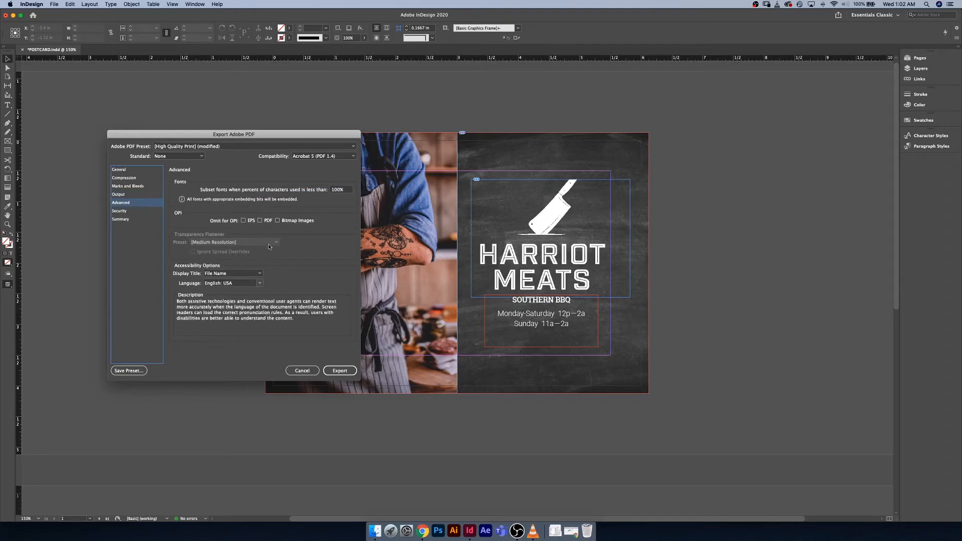
mouse_move(239, 202)
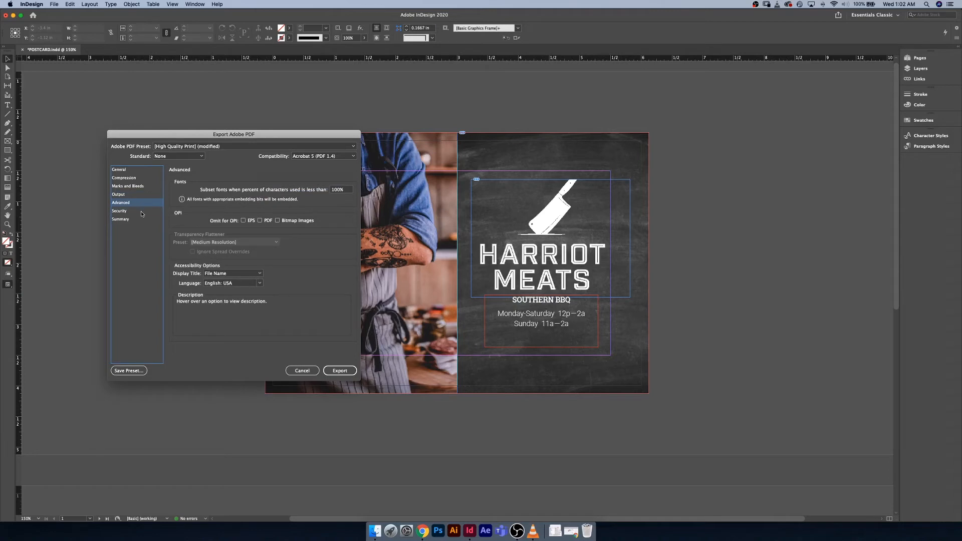
click(119, 211)
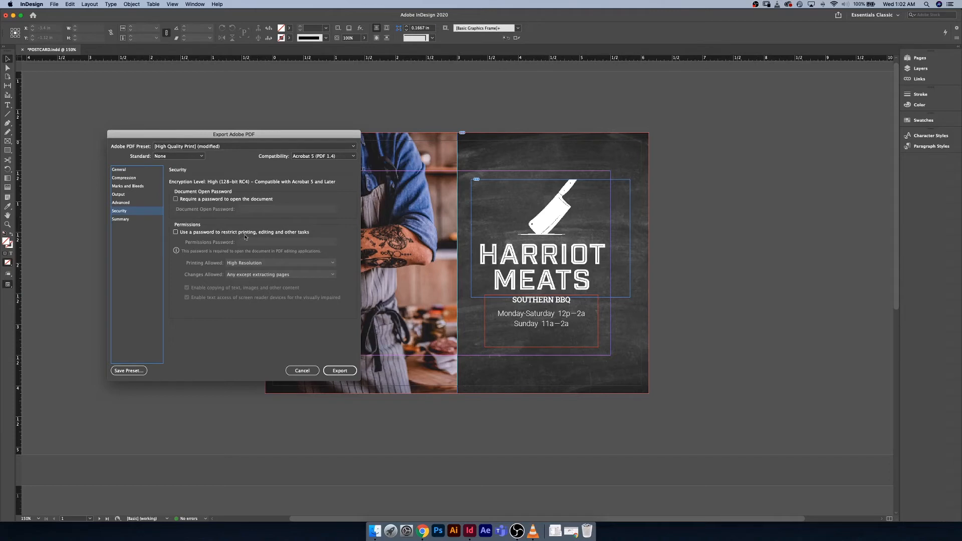
mouse_move(132, 225)
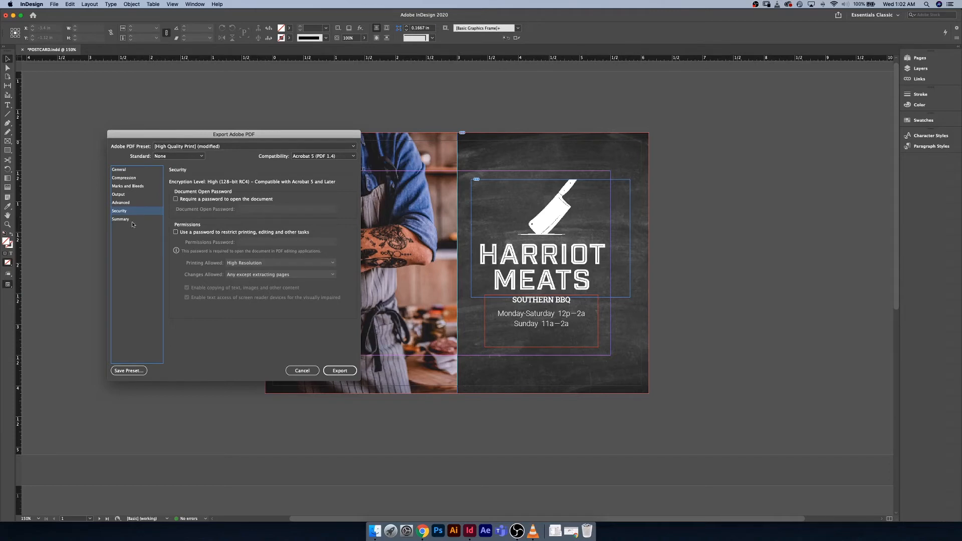
click(121, 220)
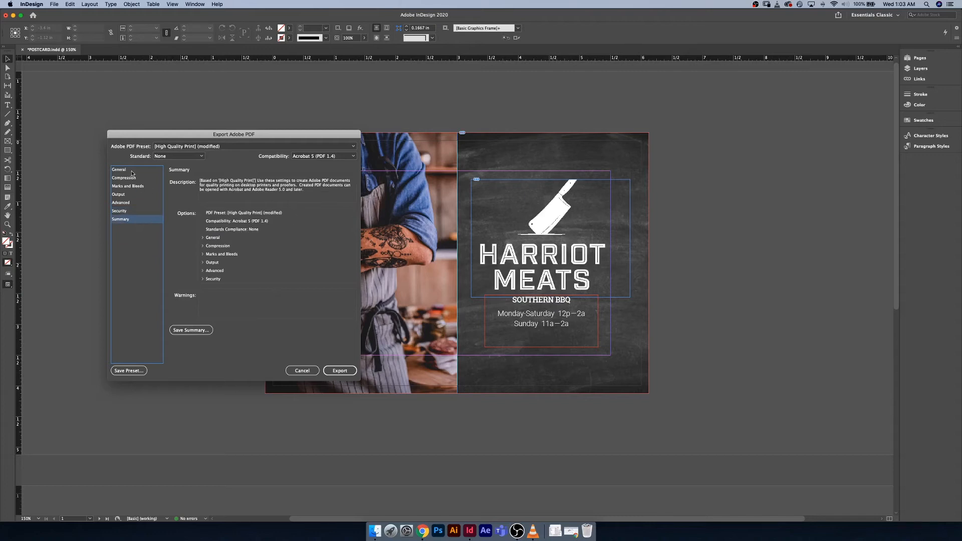
Verify the marks settings and save the export settings as preset HQ PRINT ALL MARKS
click(119, 169)
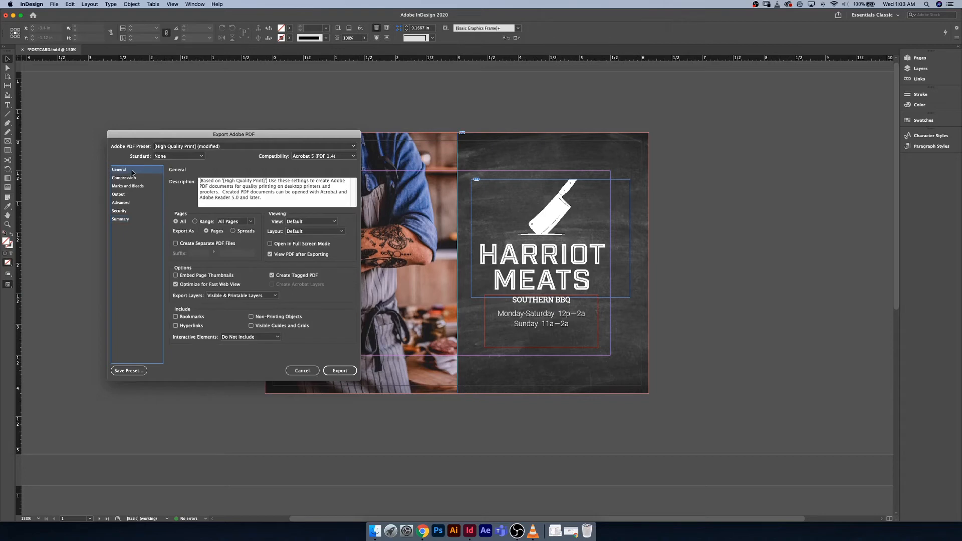
click(127, 186)
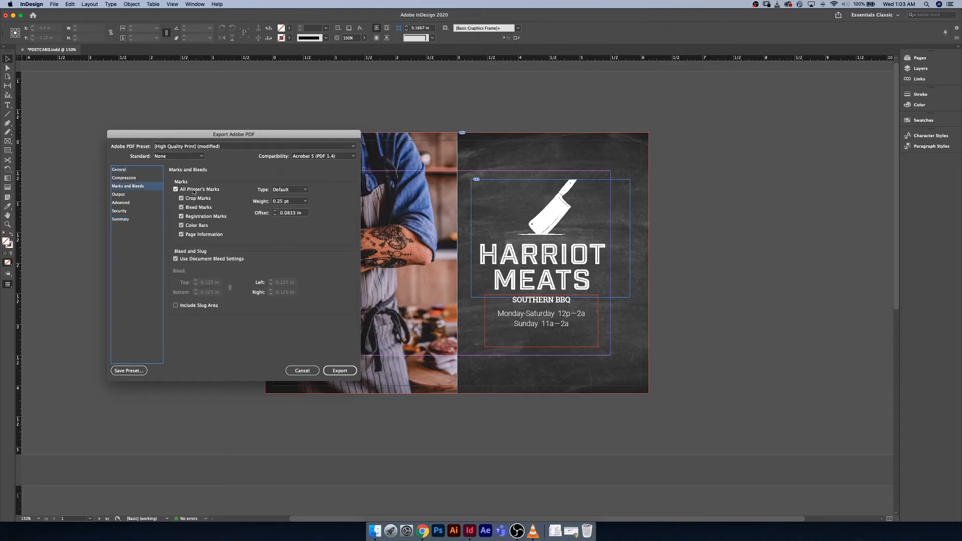
click(118, 169)
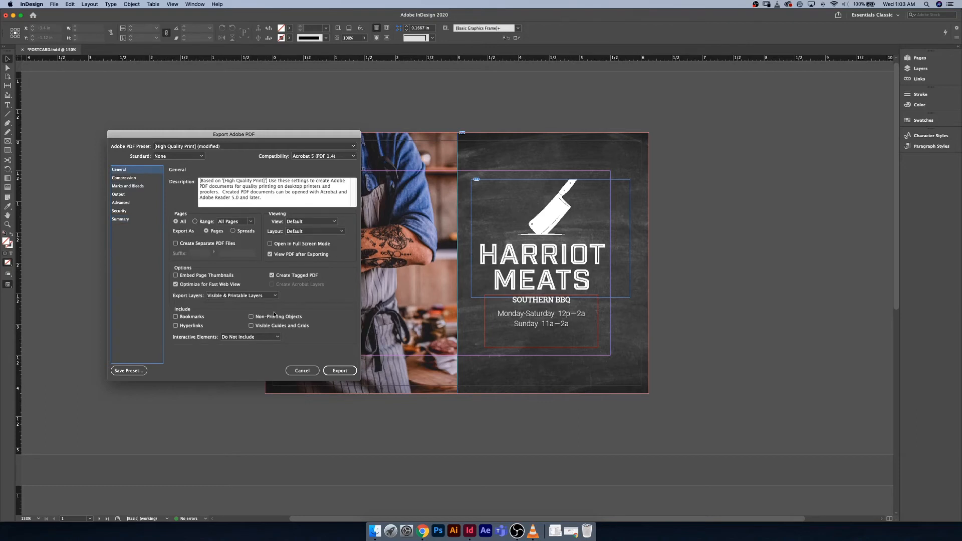
click(128, 370)
text(HQ PRINT ALL MARKS)
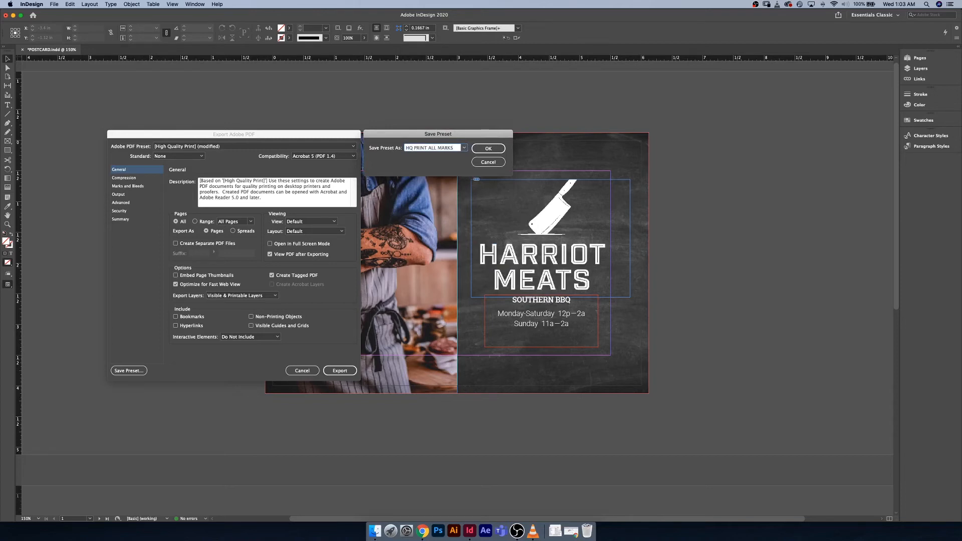
click(489, 149)
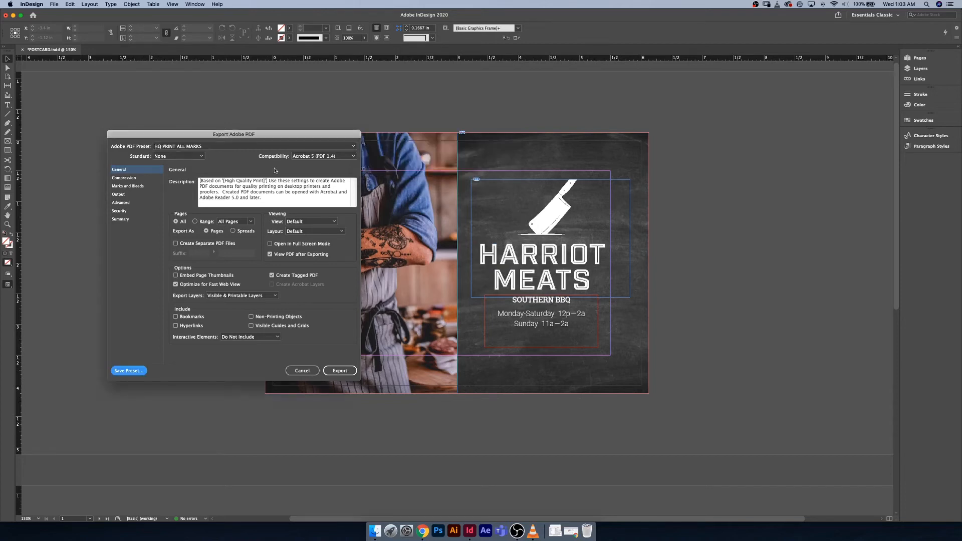
mouse_move(309, 387)
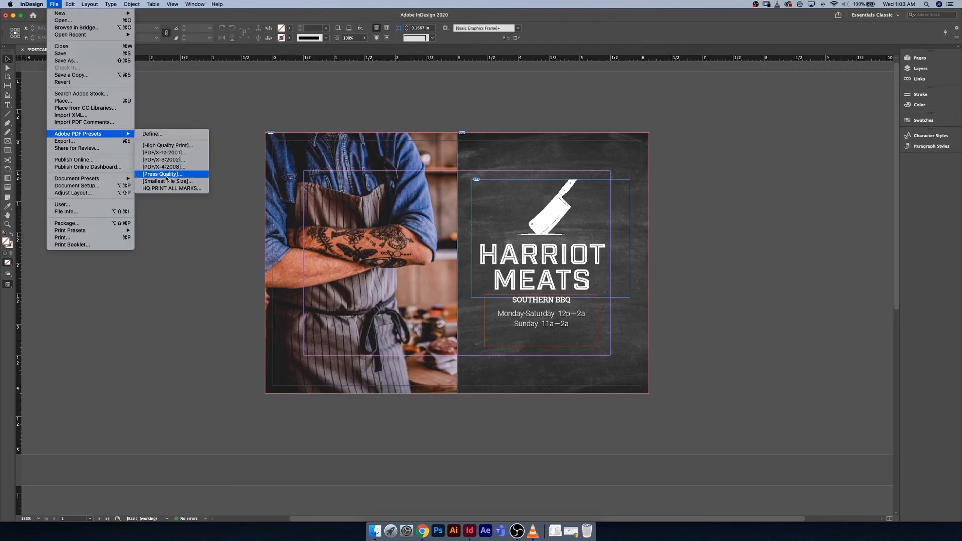
mouse_move(171, 189)
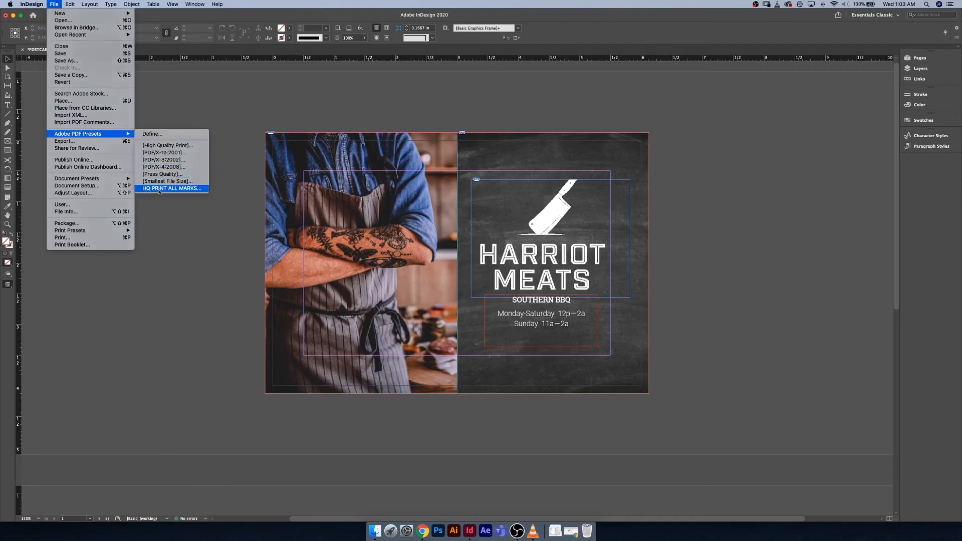
Start a POSTCARD export with the HQ PRINT ALL MARKS preset and confirm its printer marks
click(171, 188)
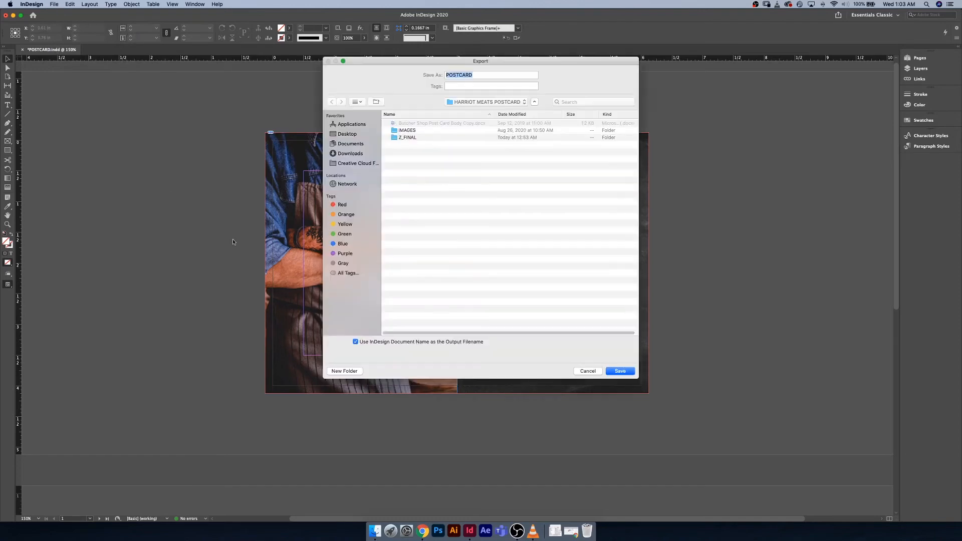
click(347, 133)
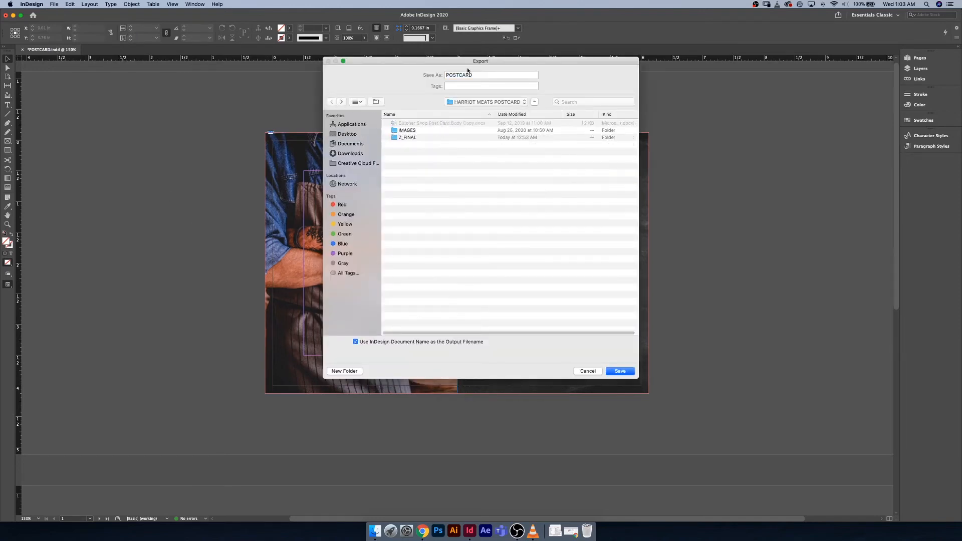
click(620, 371)
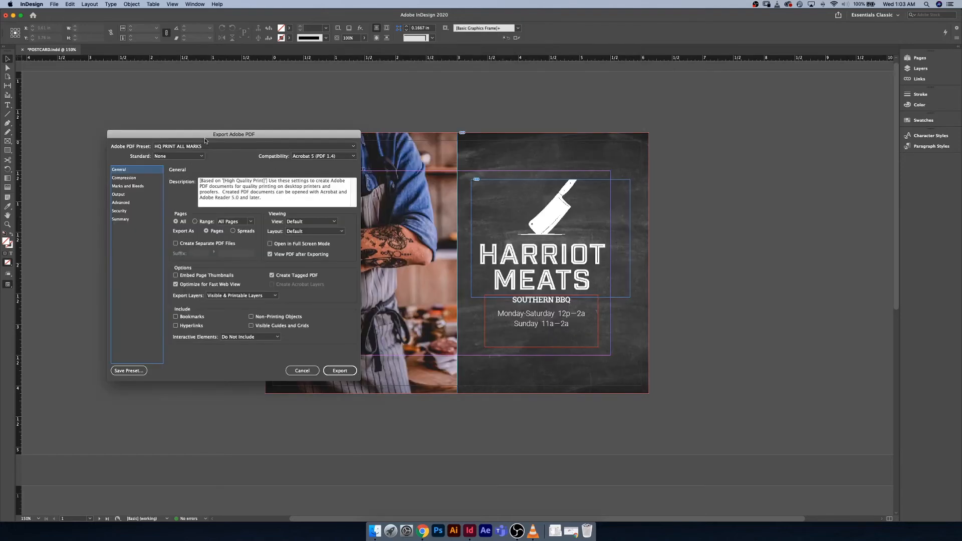
click(127, 186)
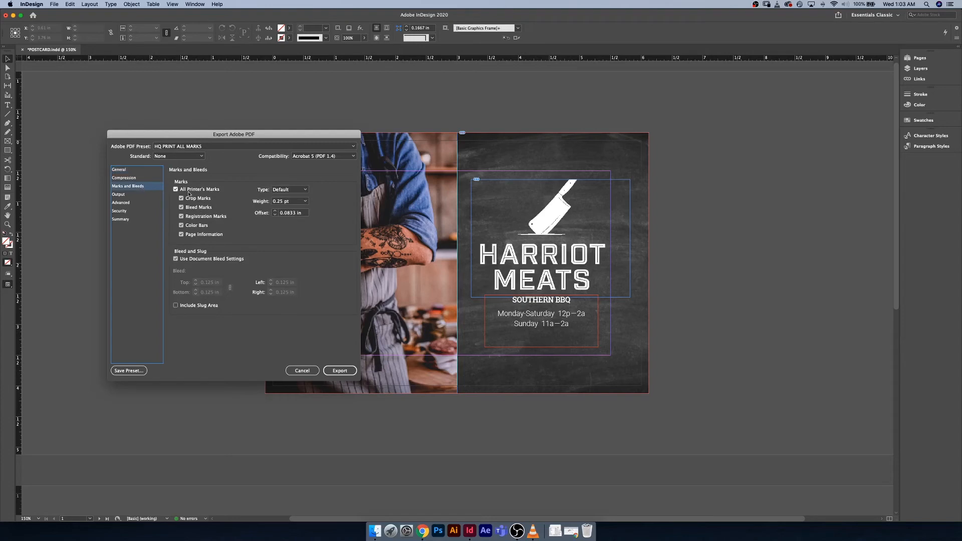
click(118, 169)
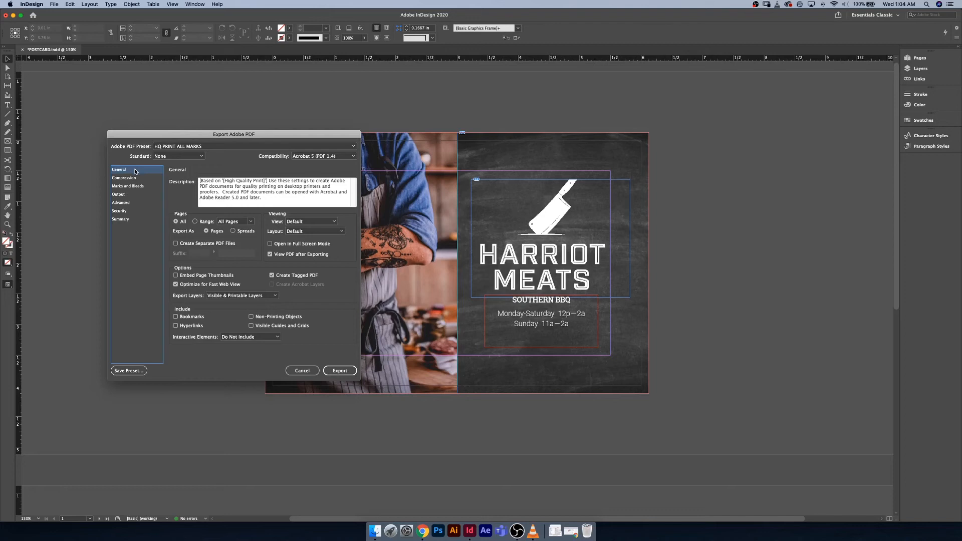
mouse_move(326, 314)
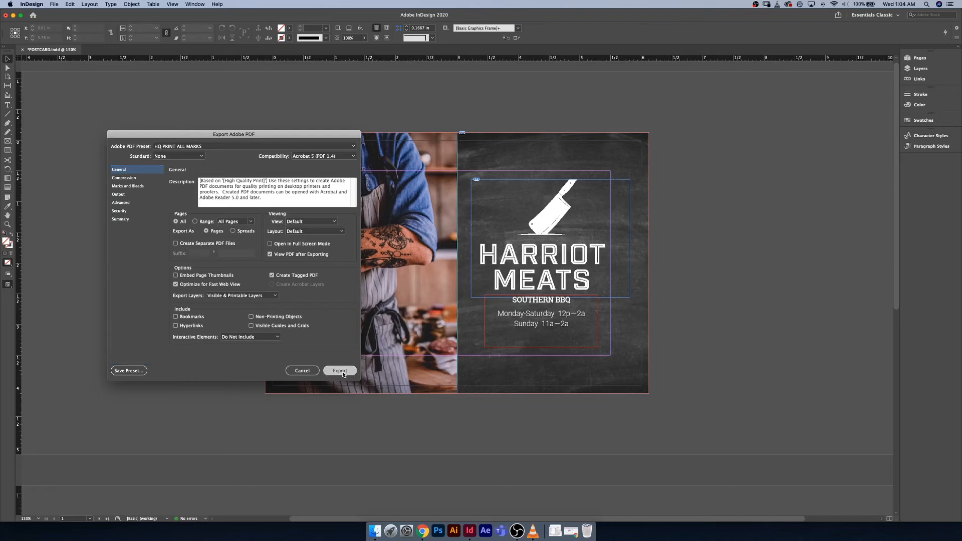
Export the POSTCARD PDF with the HQ PRINT ALL MARKS settings
click(340, 371)
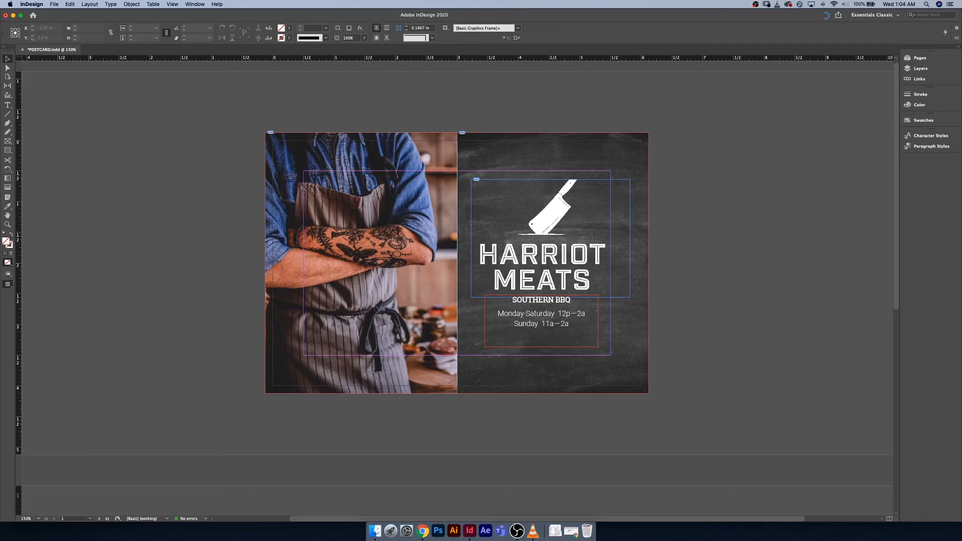
View POSTCARD.pdf in Acrobat Pro DC with its crop marks, color bars and page information
click(524, 532)
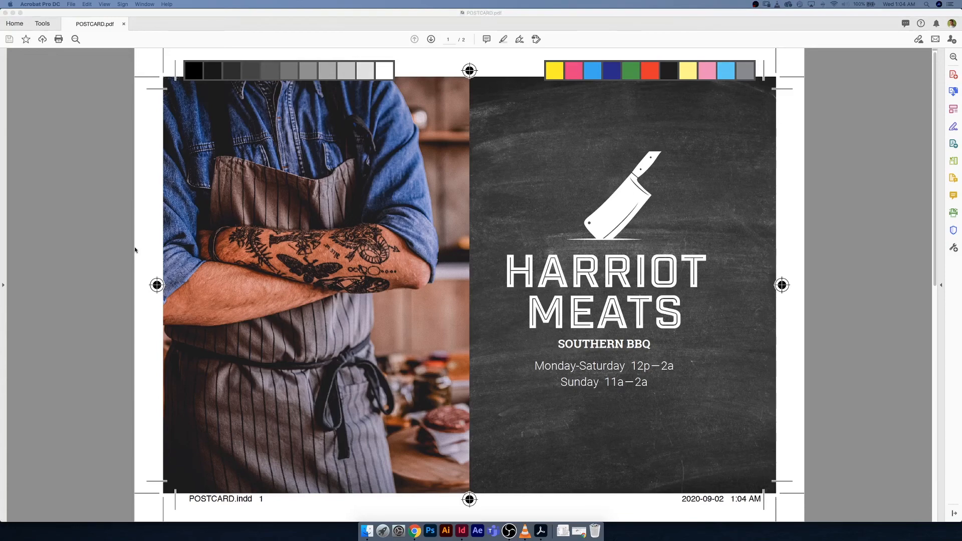
mouse_move(431, 185)
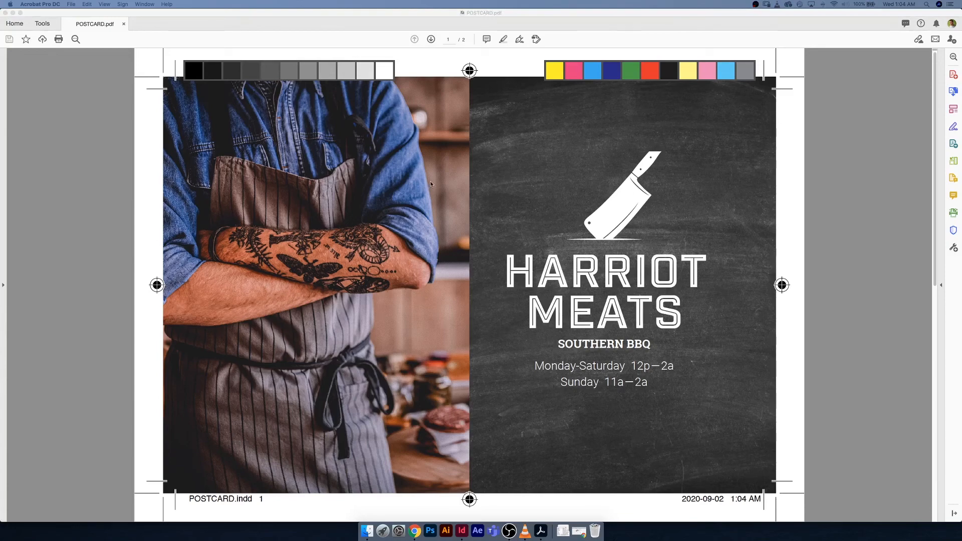
mouse_move(177, 80)
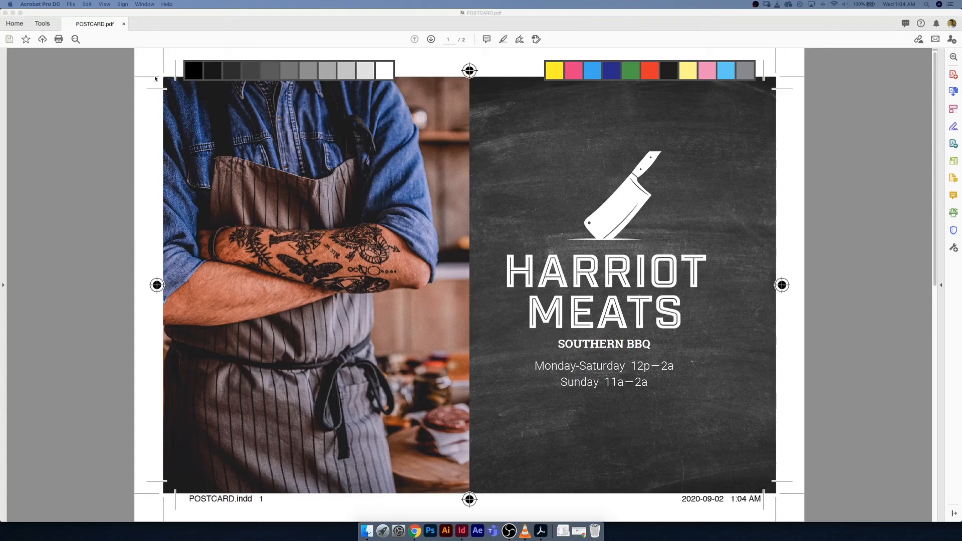
mouse_move(206, 70)
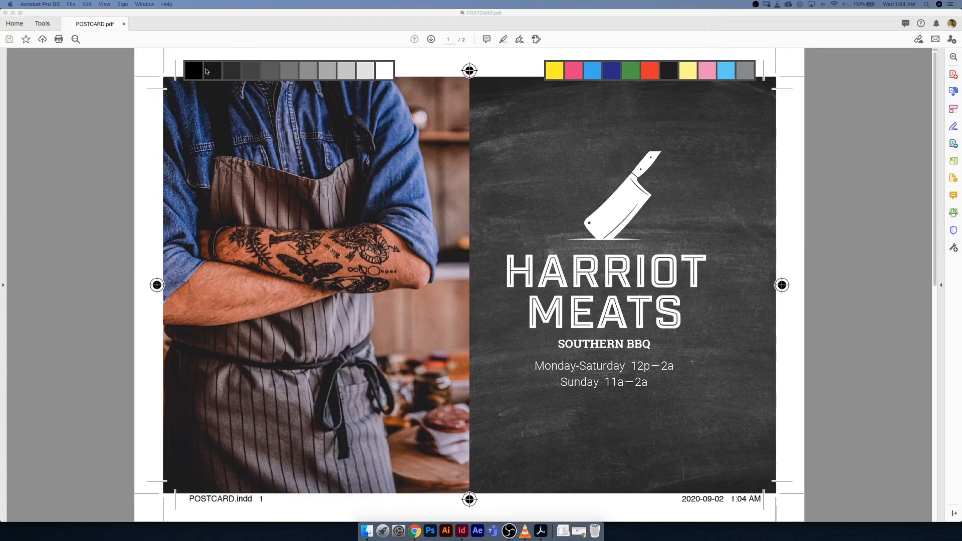
mouse_move(555, 73)
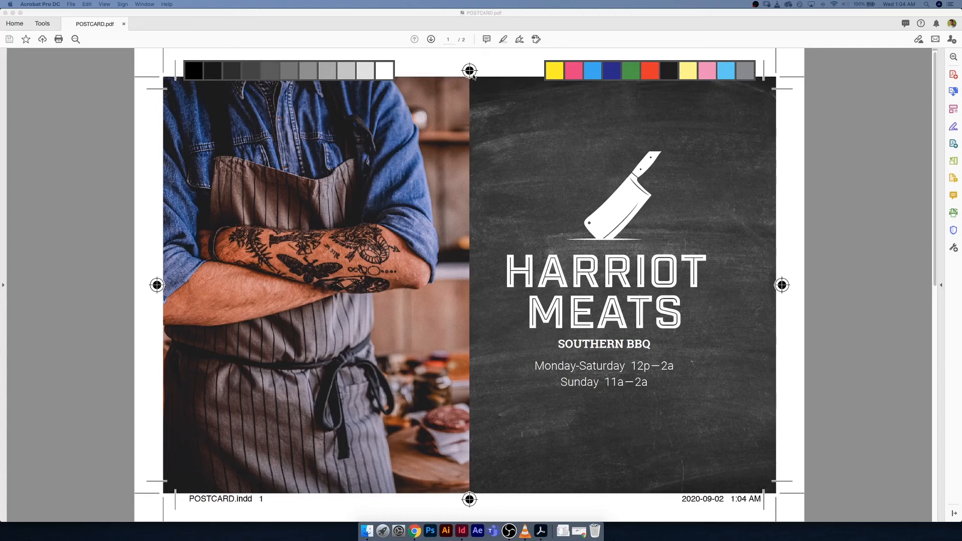
mouse_move(482, 73)
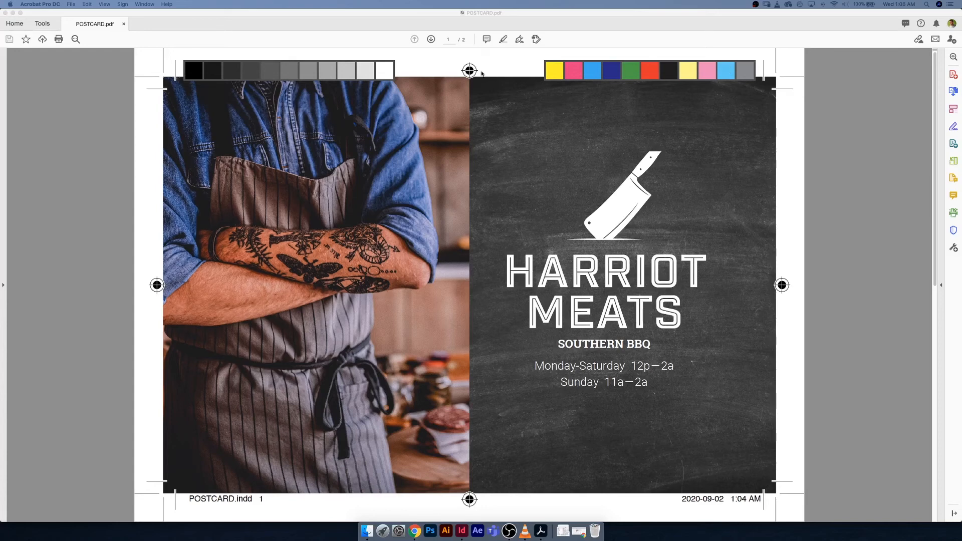
mouse_move(486, 93)
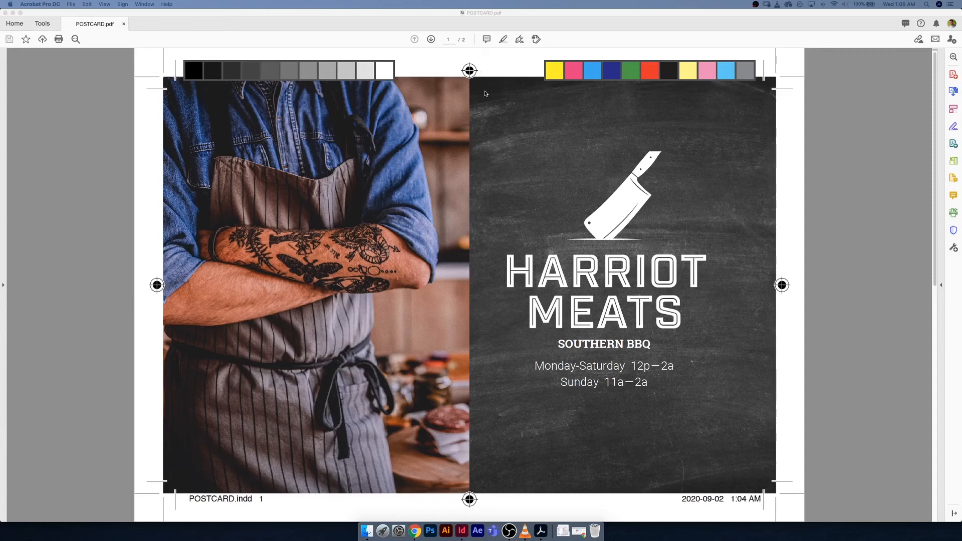
mouse_move(260, 479)
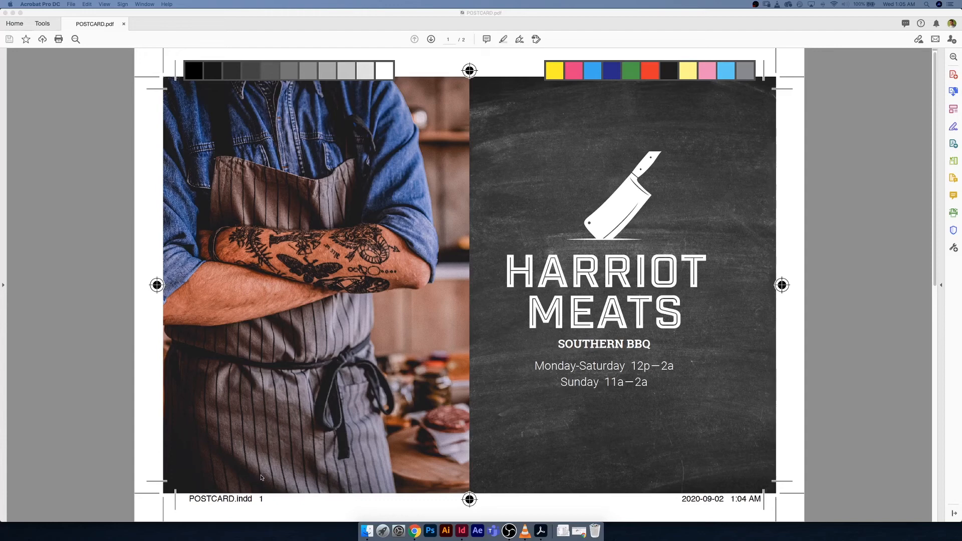
mouse_move(268, 502)
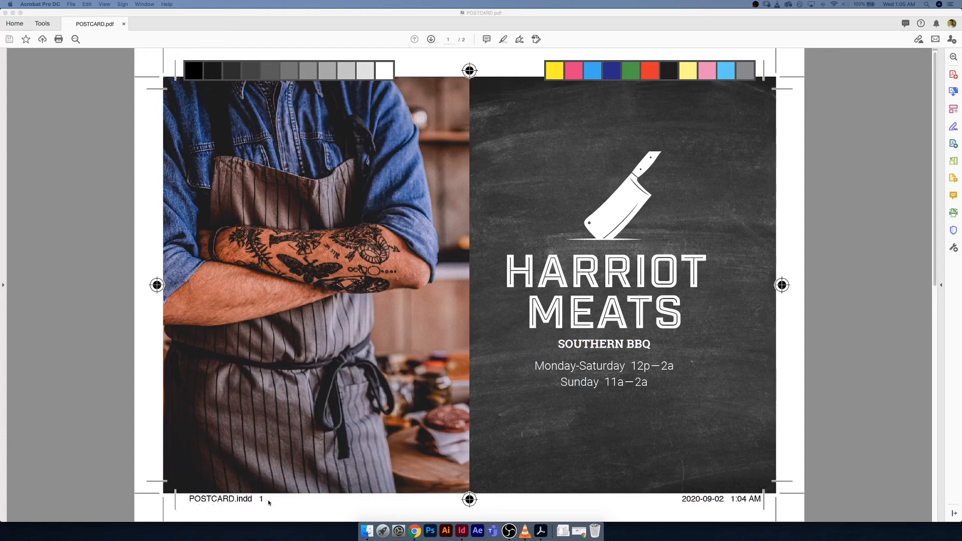
mouse_move(760, 504)
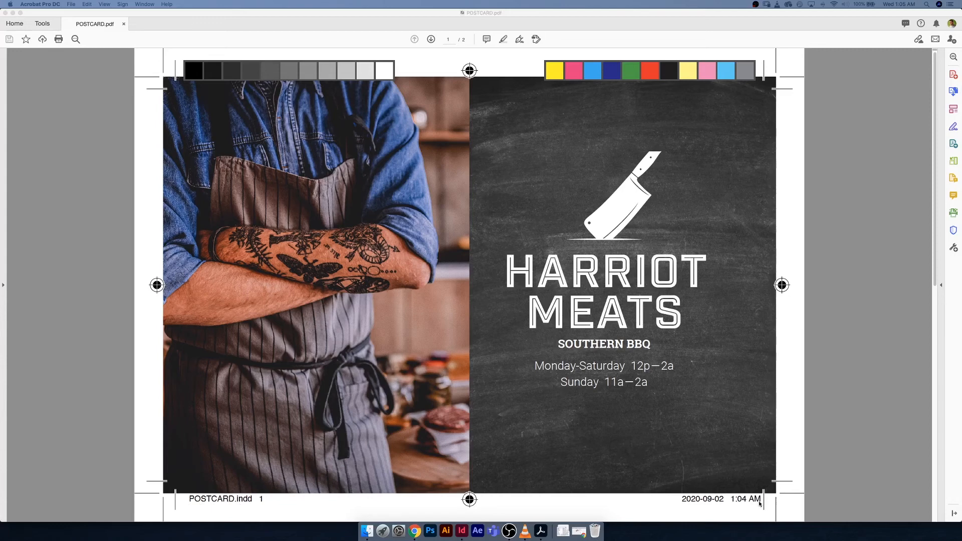
mouse_move(709, 510)
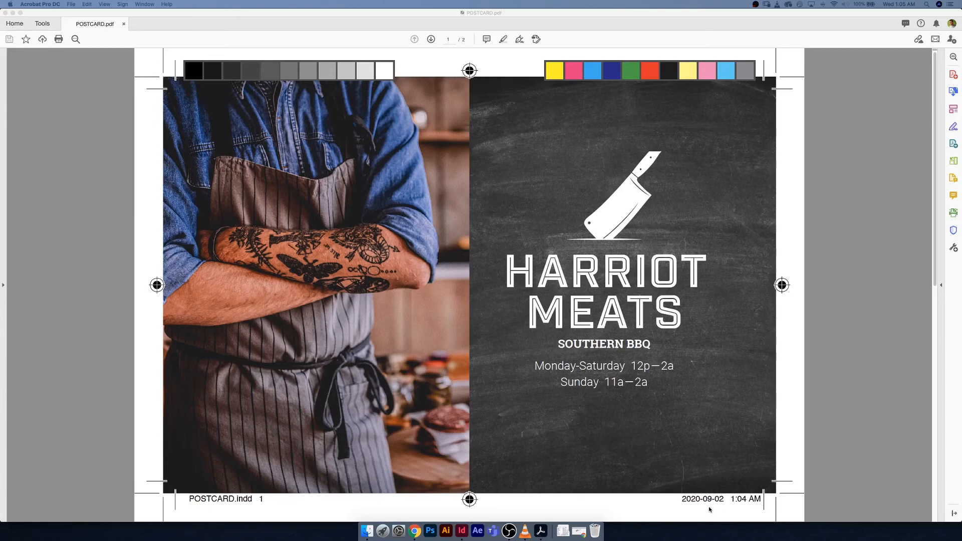
mouse_move(164, 17)
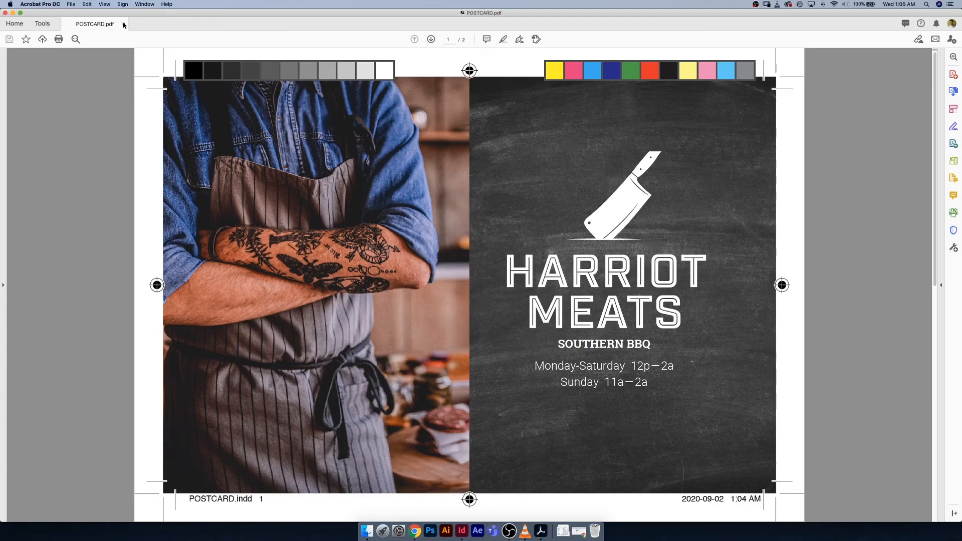
Close the PDF, return to InDesign and start a new export replacing POSTCARD.pdf
click(124, 24)
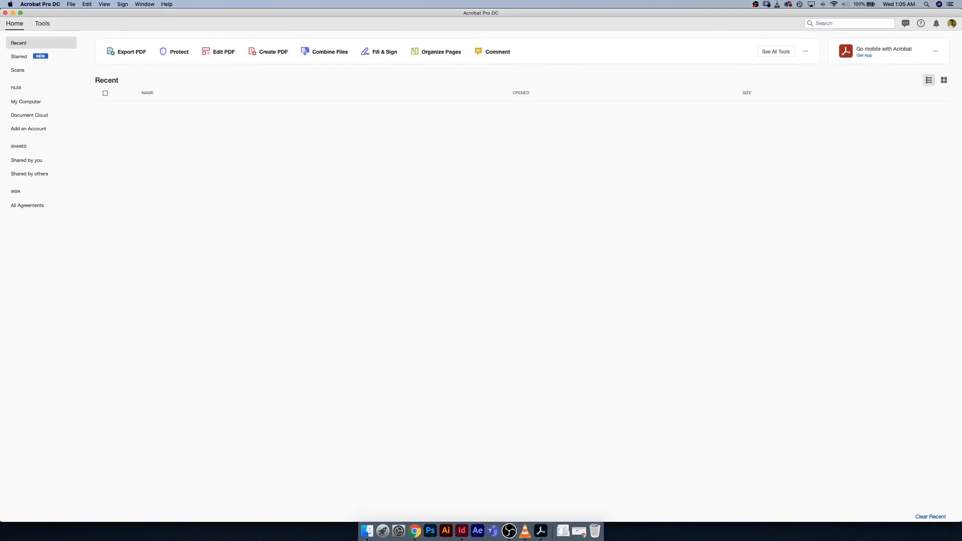
click(461, 531)
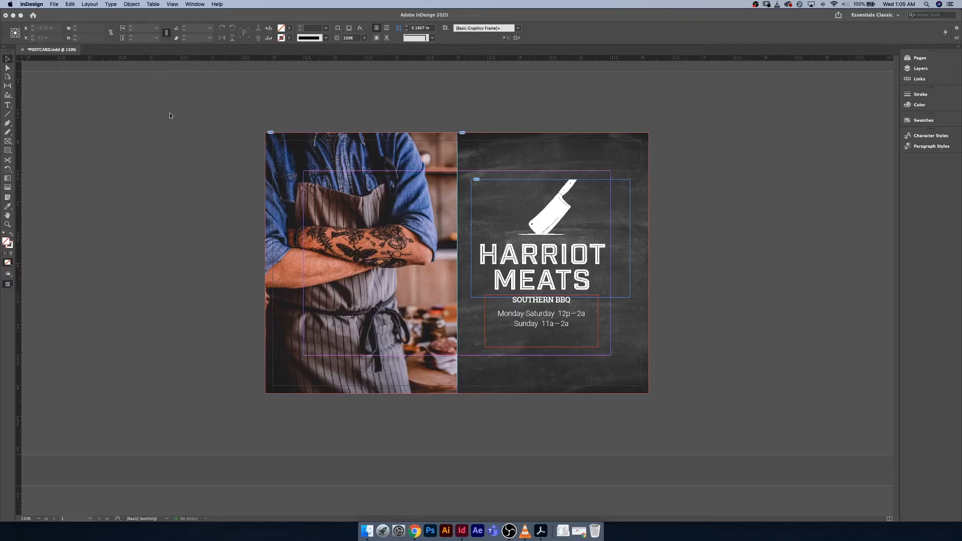
click(54, 4)
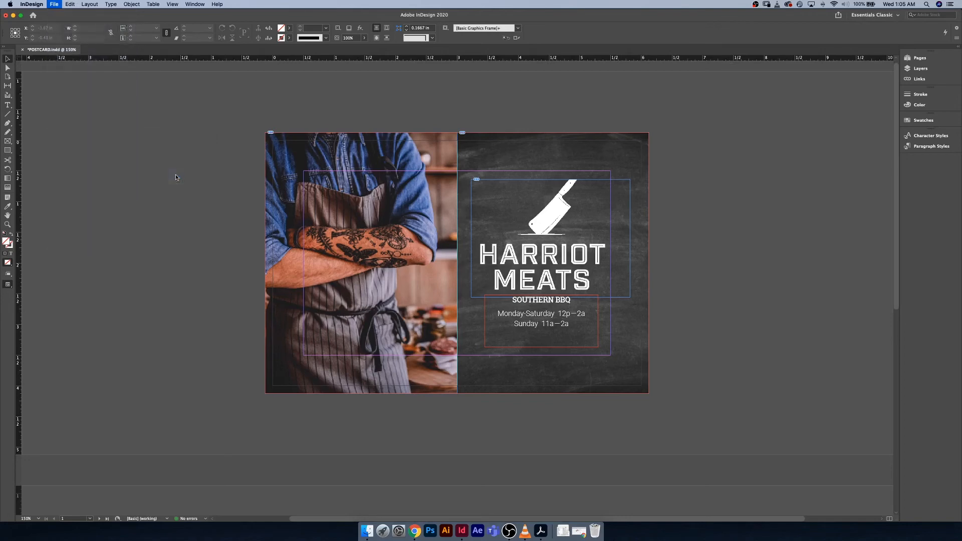
click(54, 4)
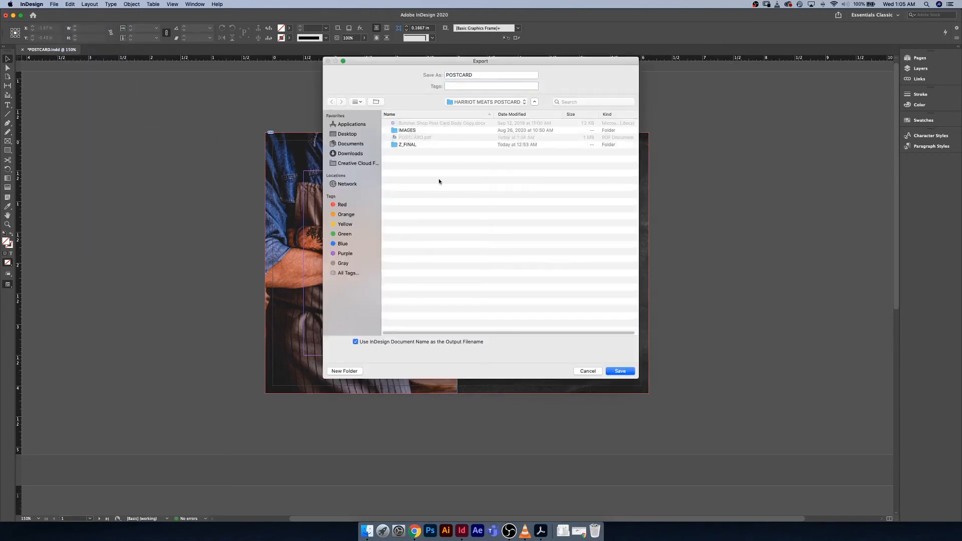
click(619, 371)
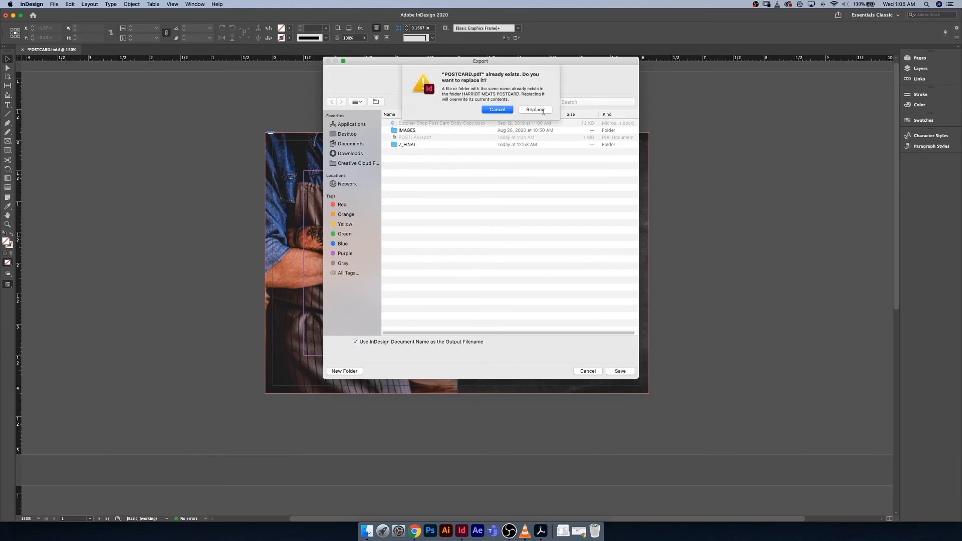
click(536, 110)
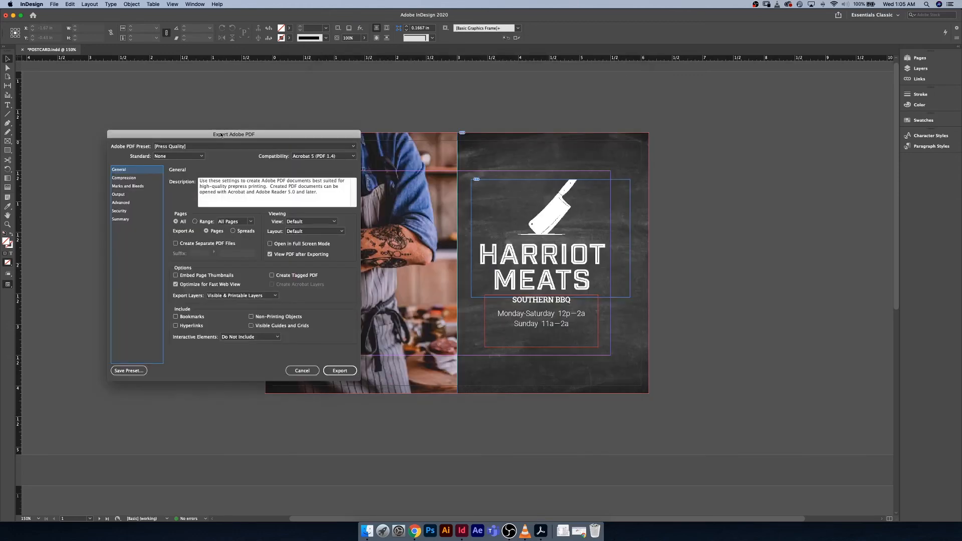
mouse_move(199, 134)
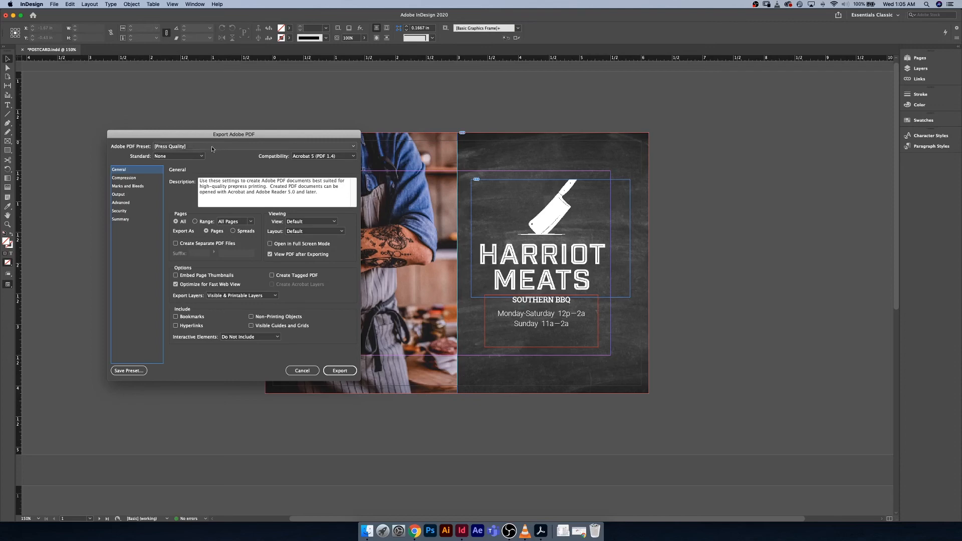
mouse_move(215, 155)
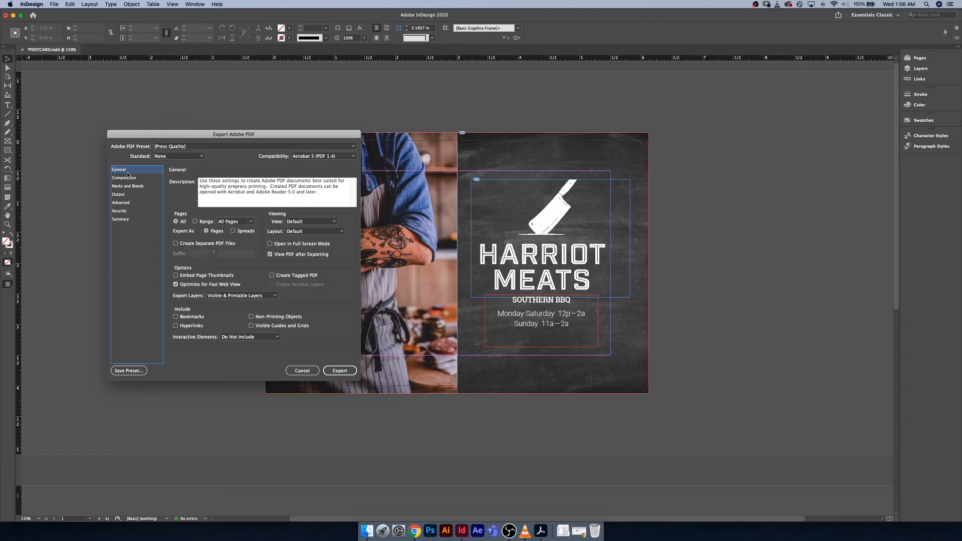
Show the Compression settings: grayscale downsampled to 300 ppi, monochrome to 1200 ppi
click(124, 177)
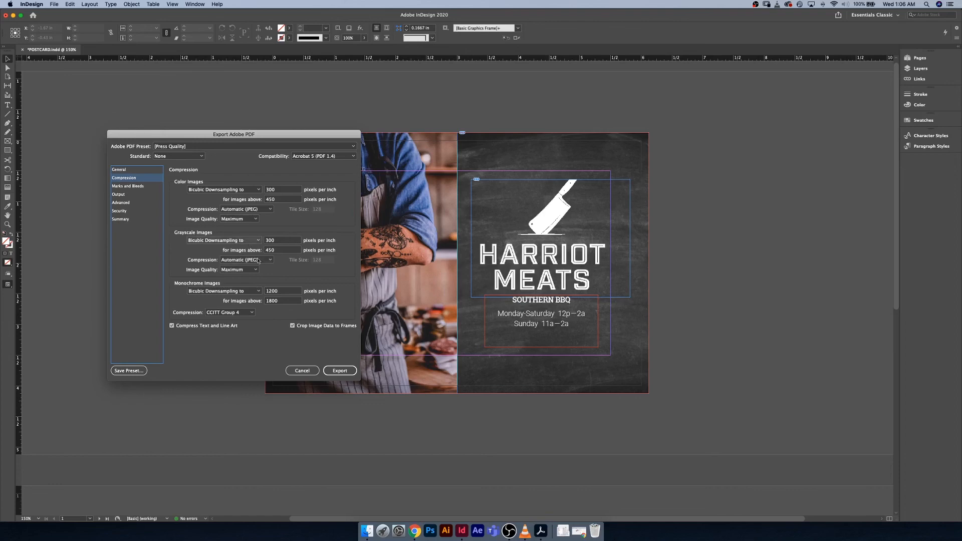
mouse_move(297, 189)
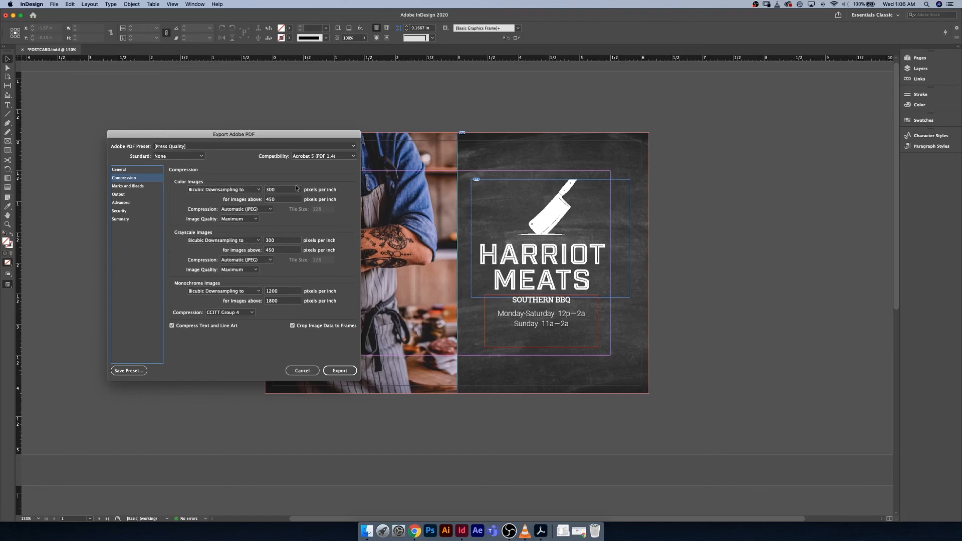
mouse_move(270, 179)
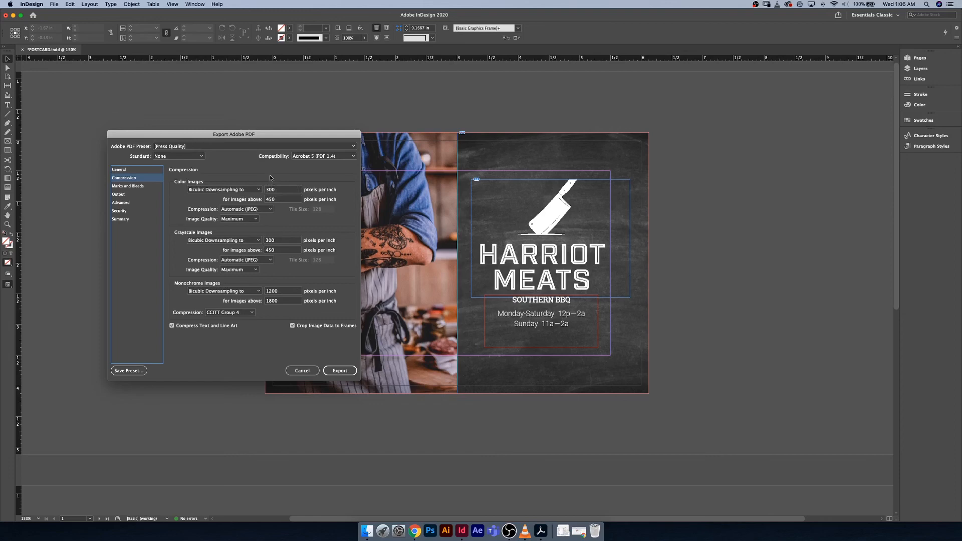
mouse_move(274, 204)
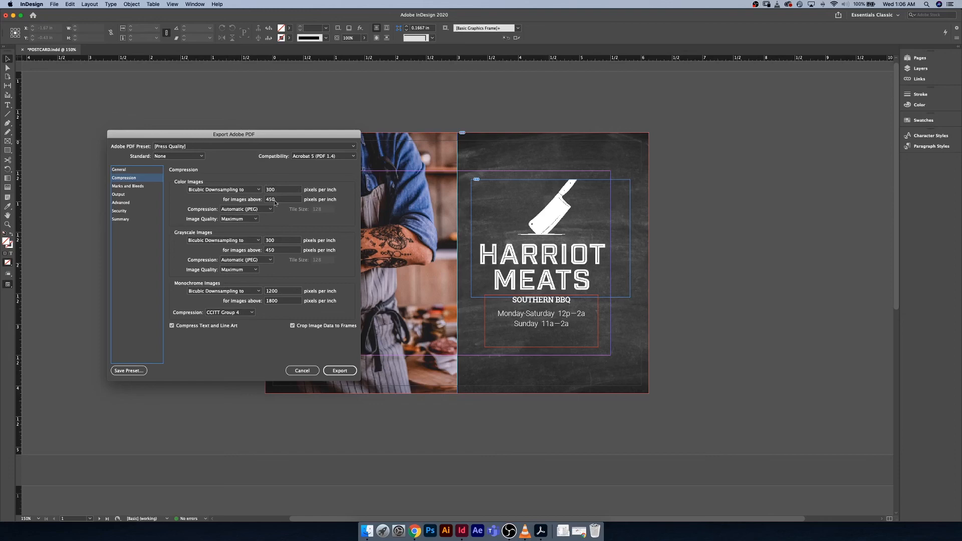
mouse_move(144, 197)
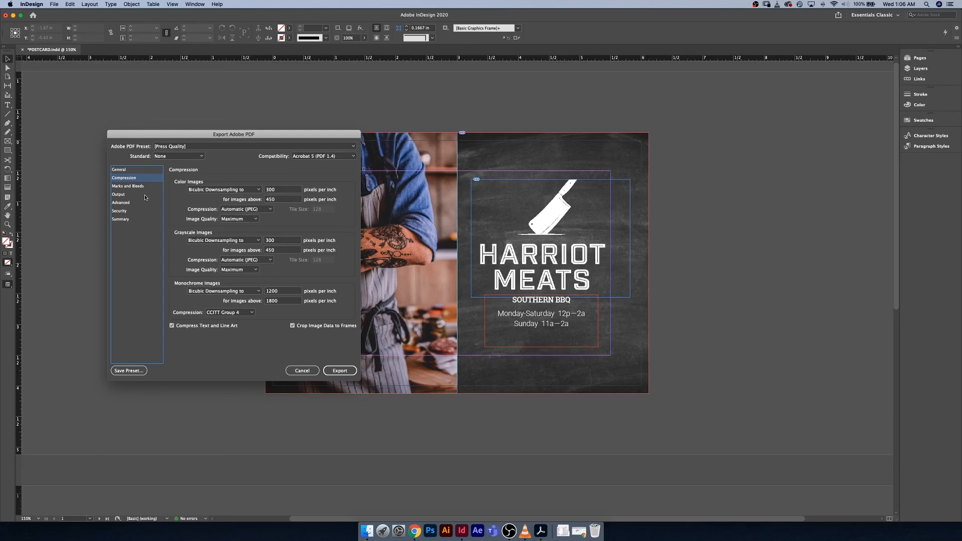
Return to General settings and list the Adobe PDF presets, Press Quality still chosen
click(118, 170)
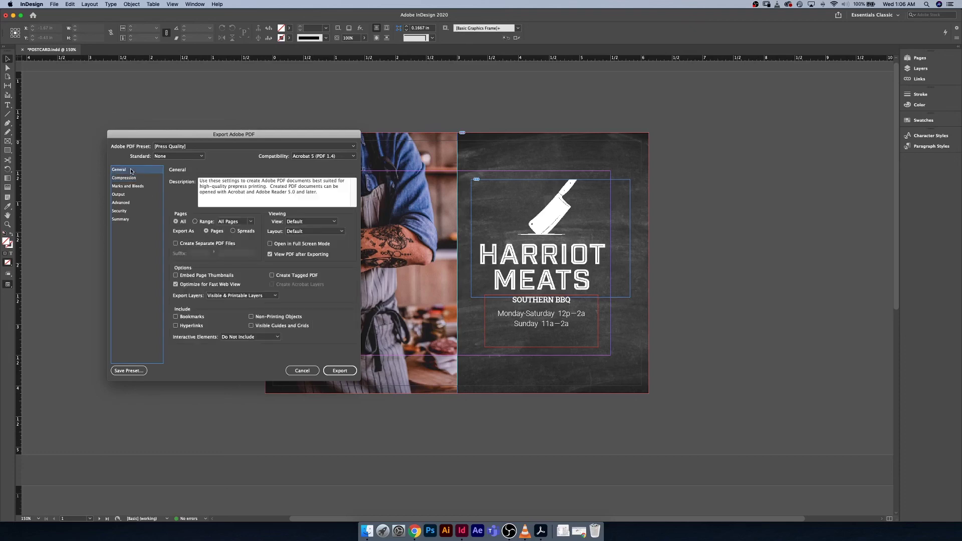
mouse_move(242, 149)
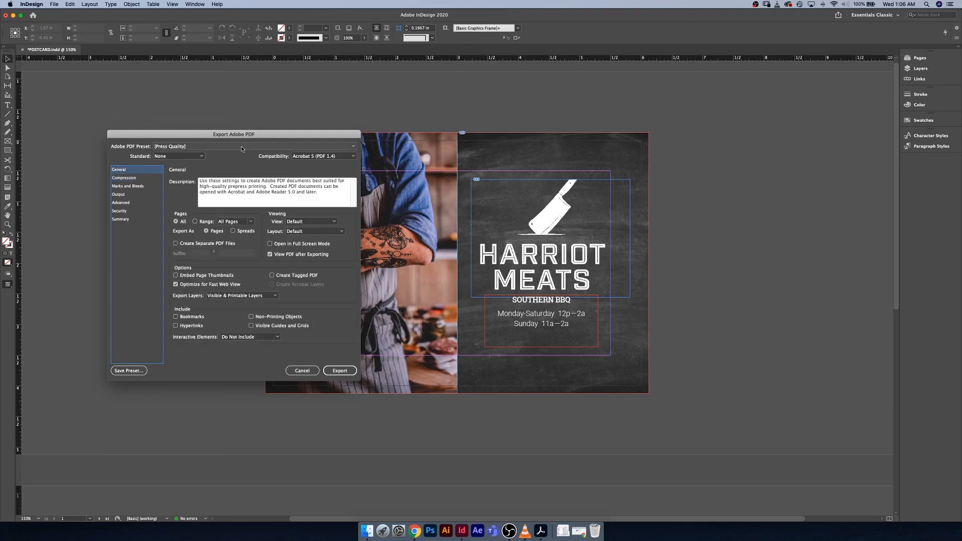
click(352, 146)
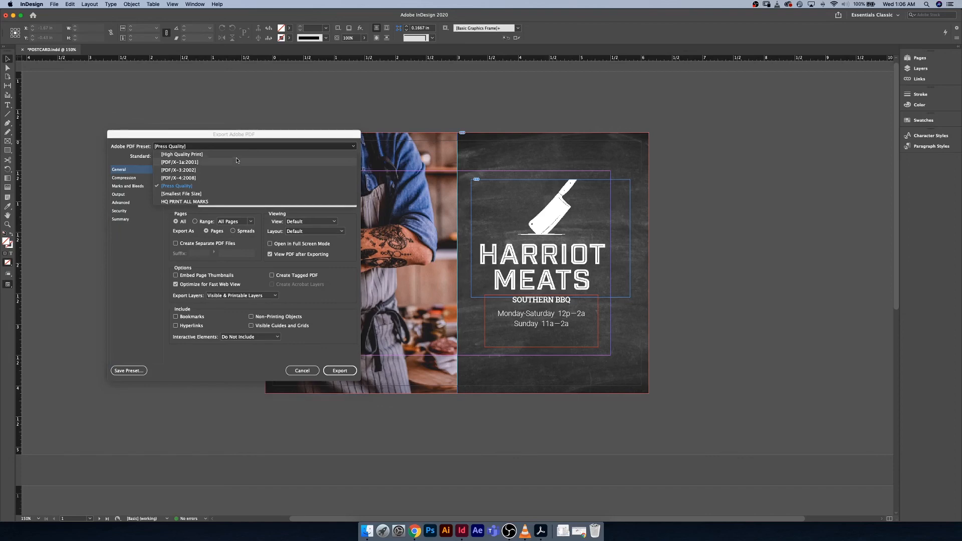
mouse_move(220, 163)
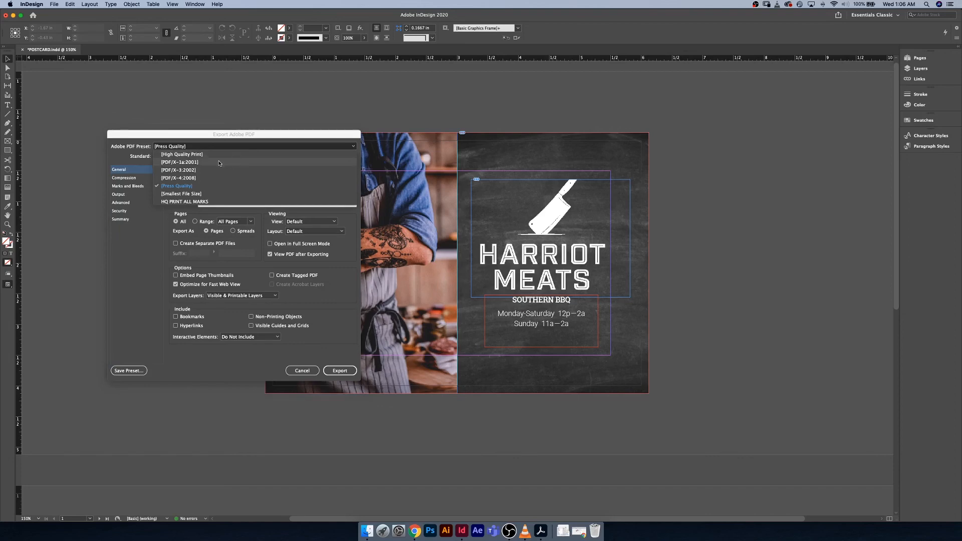
mouse_move(213, 184)
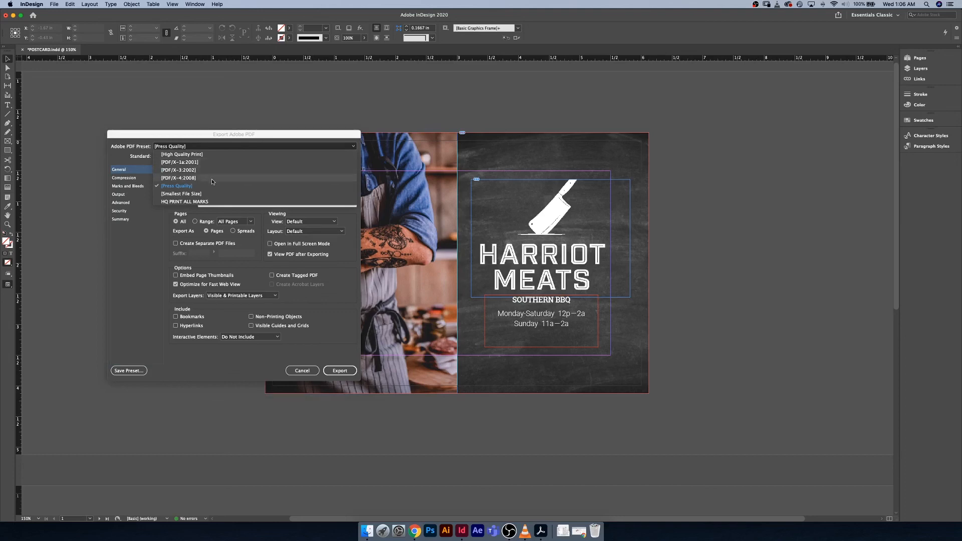
mouse_move(216, 165)
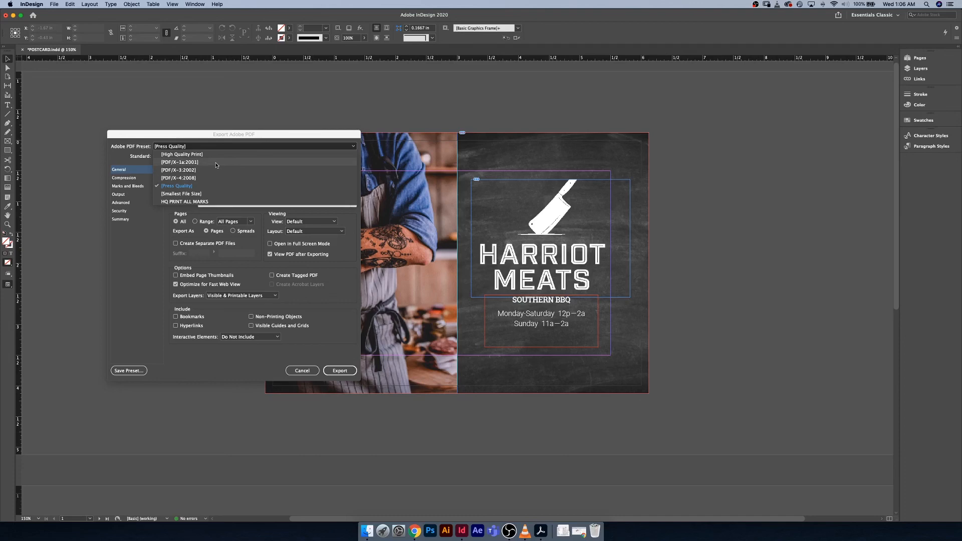
mouse_move(220, 168)
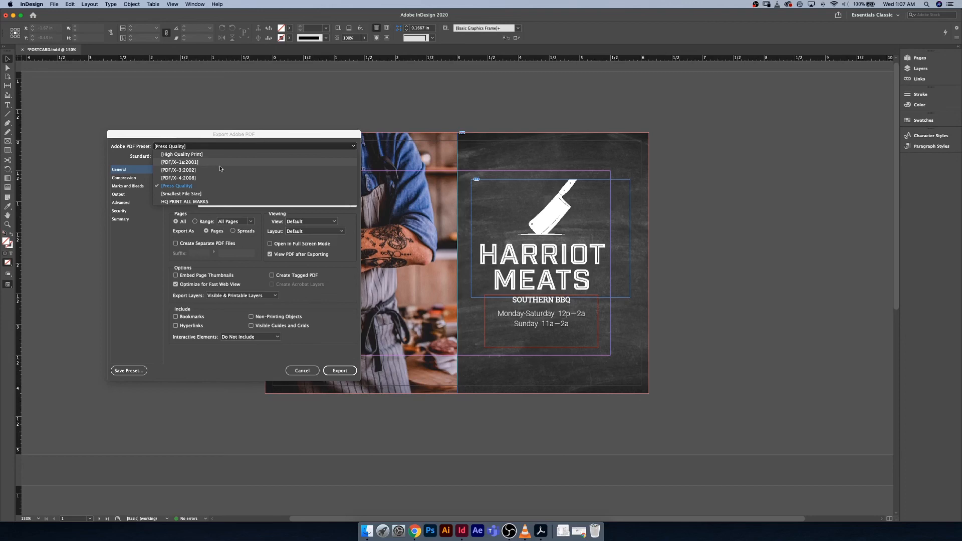
mouse_move(212, 163)
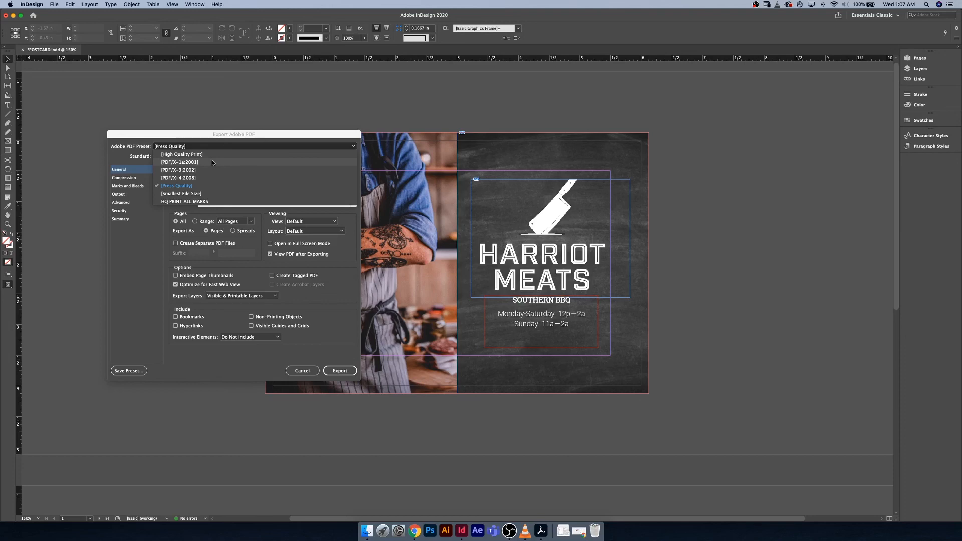
mouse_move(198, 166)
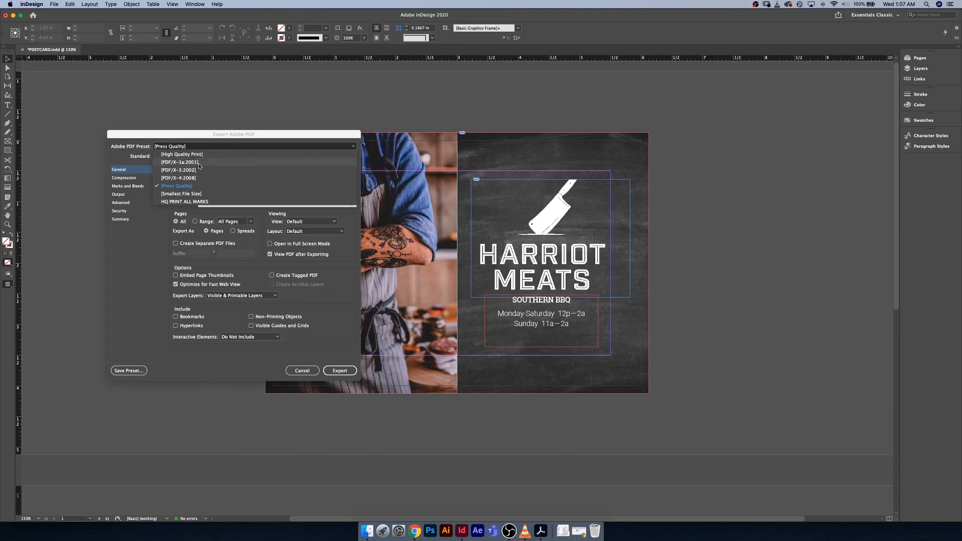
mouse_move(205, 178)
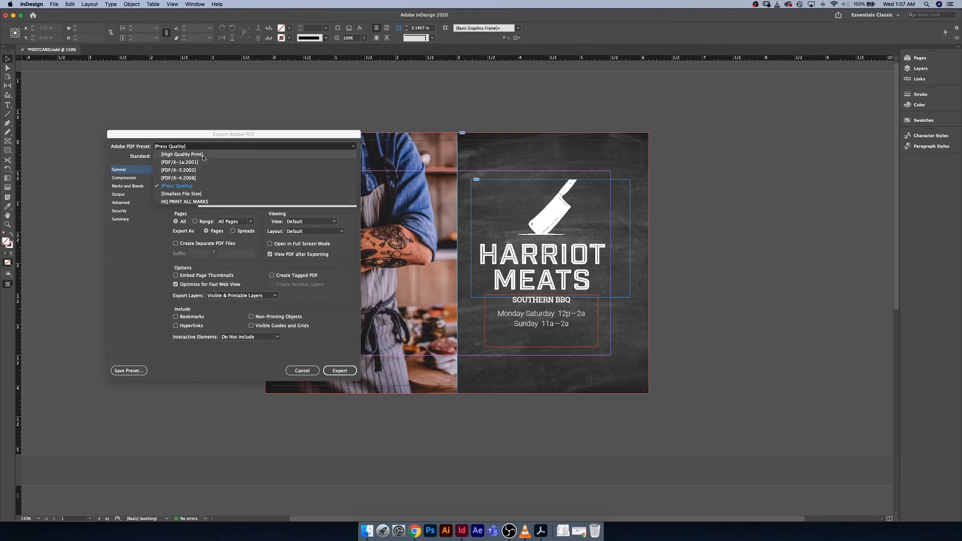
mouse_move(215, 157)
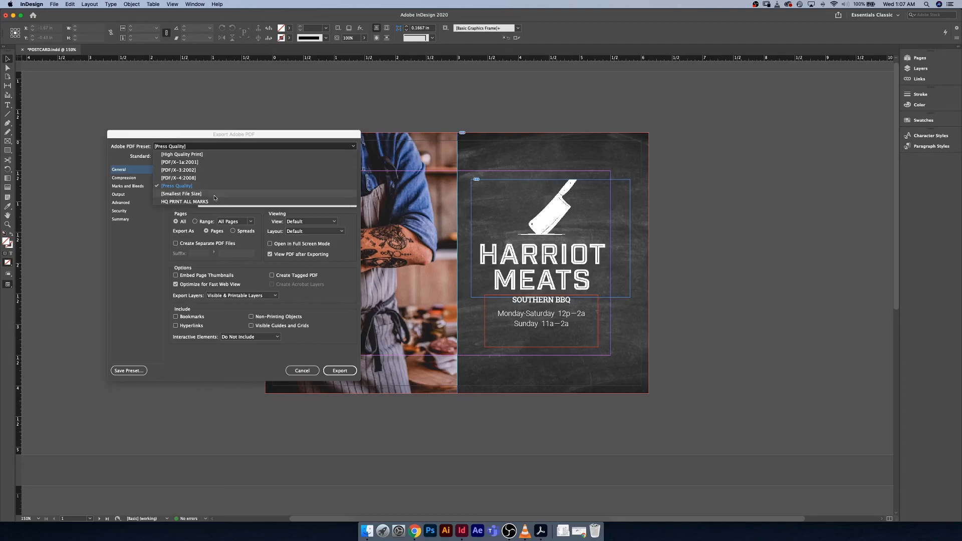
Dismiss the preset list, keeping Press Quality with Acrobat 5 compatibility
click(176, 185)
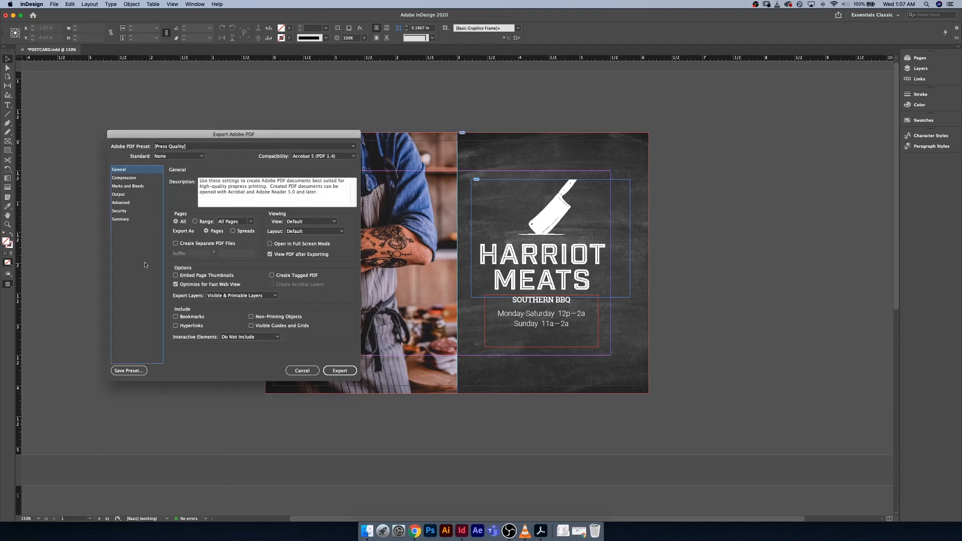
mouse_move(170, 251)
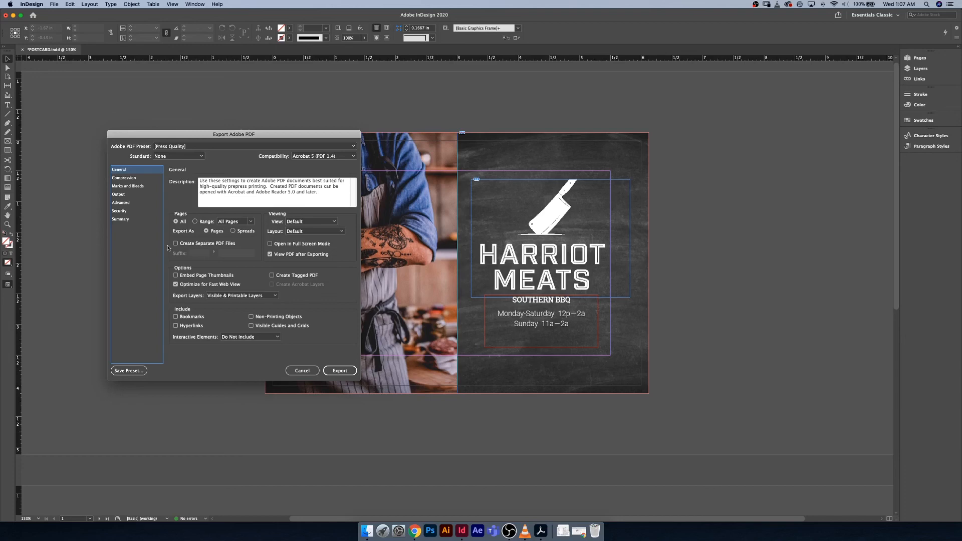
mouse_move(175, 244)
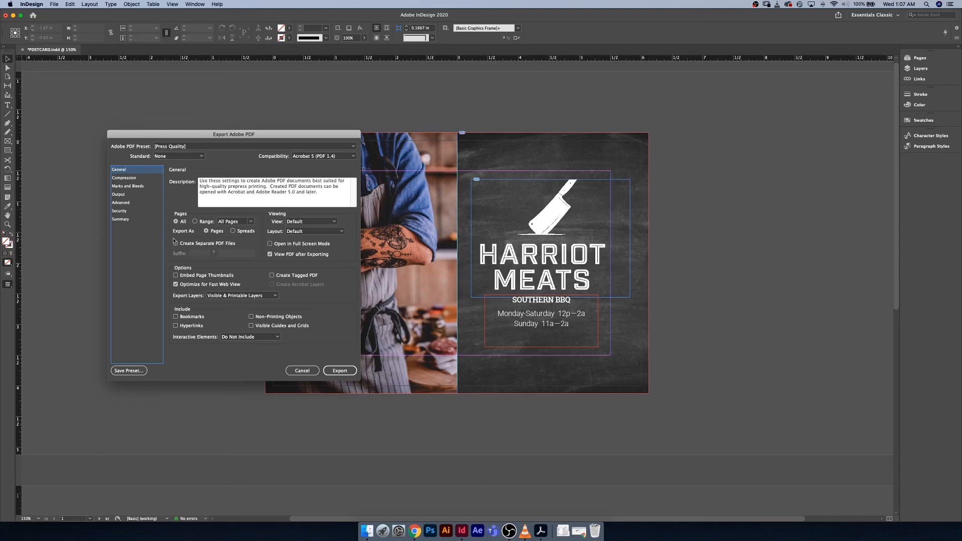